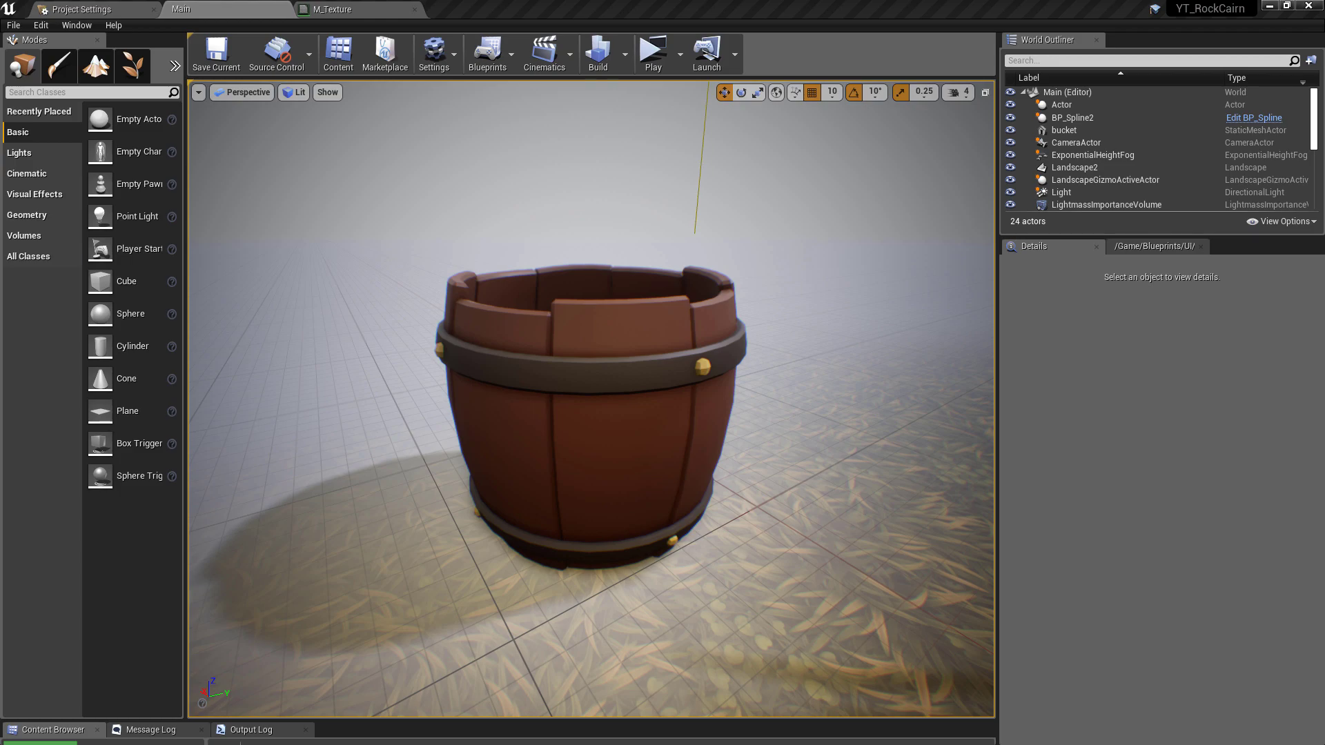
mouse_move(833, 413)
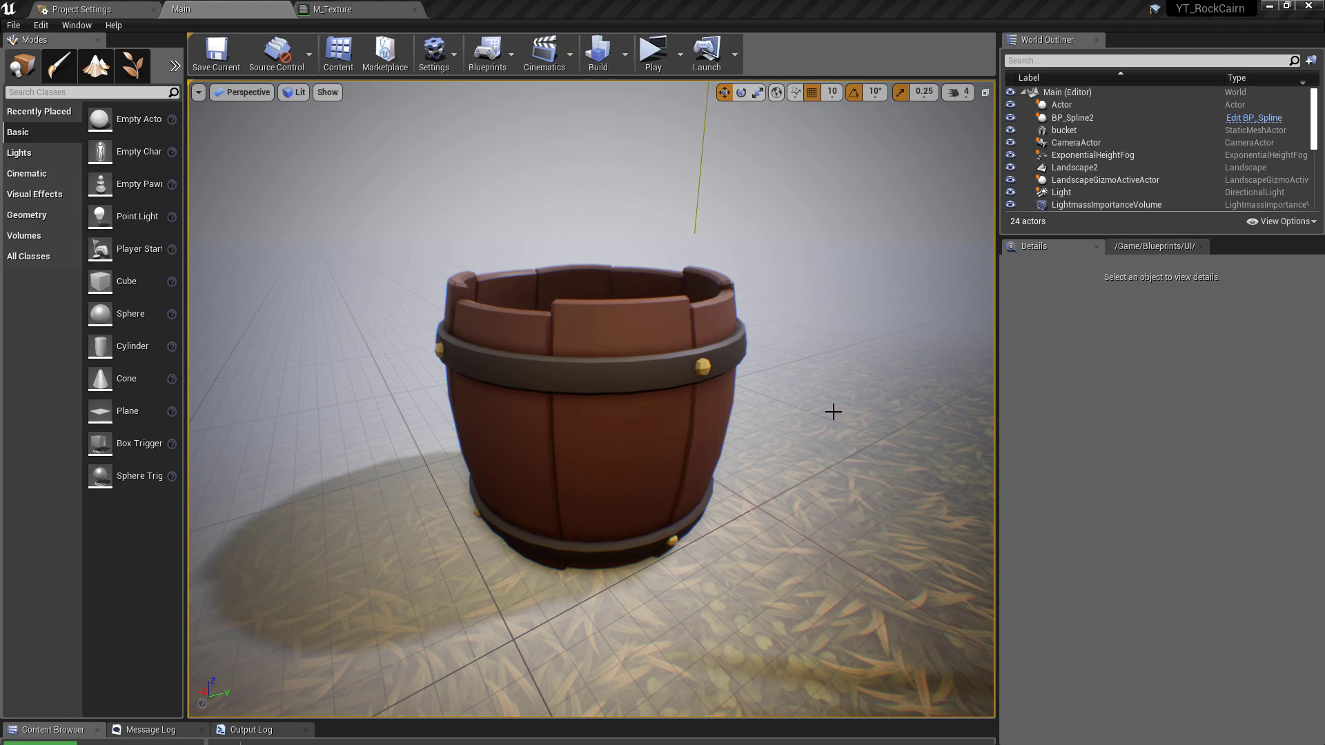
mouse_move(716, 370)
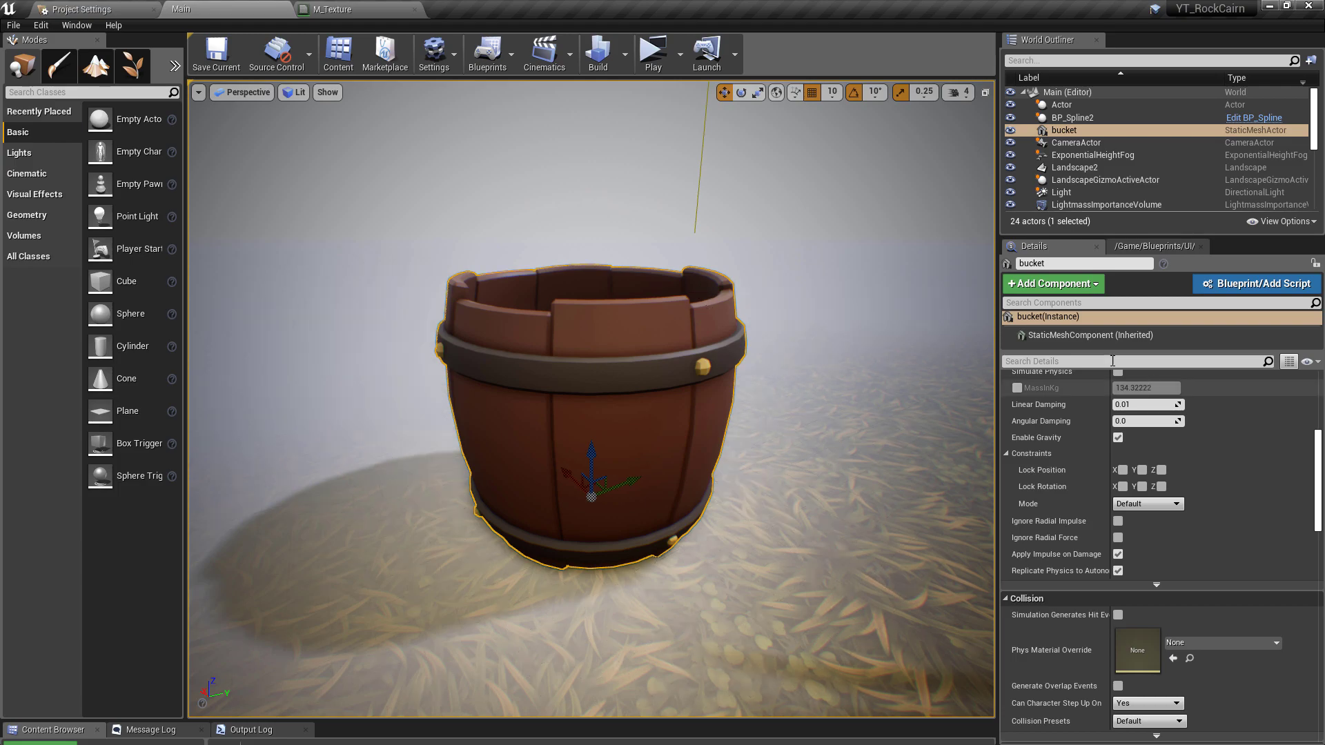
Scroll the Details panel toward the Materials section of the bucket
scroll("up", 3)
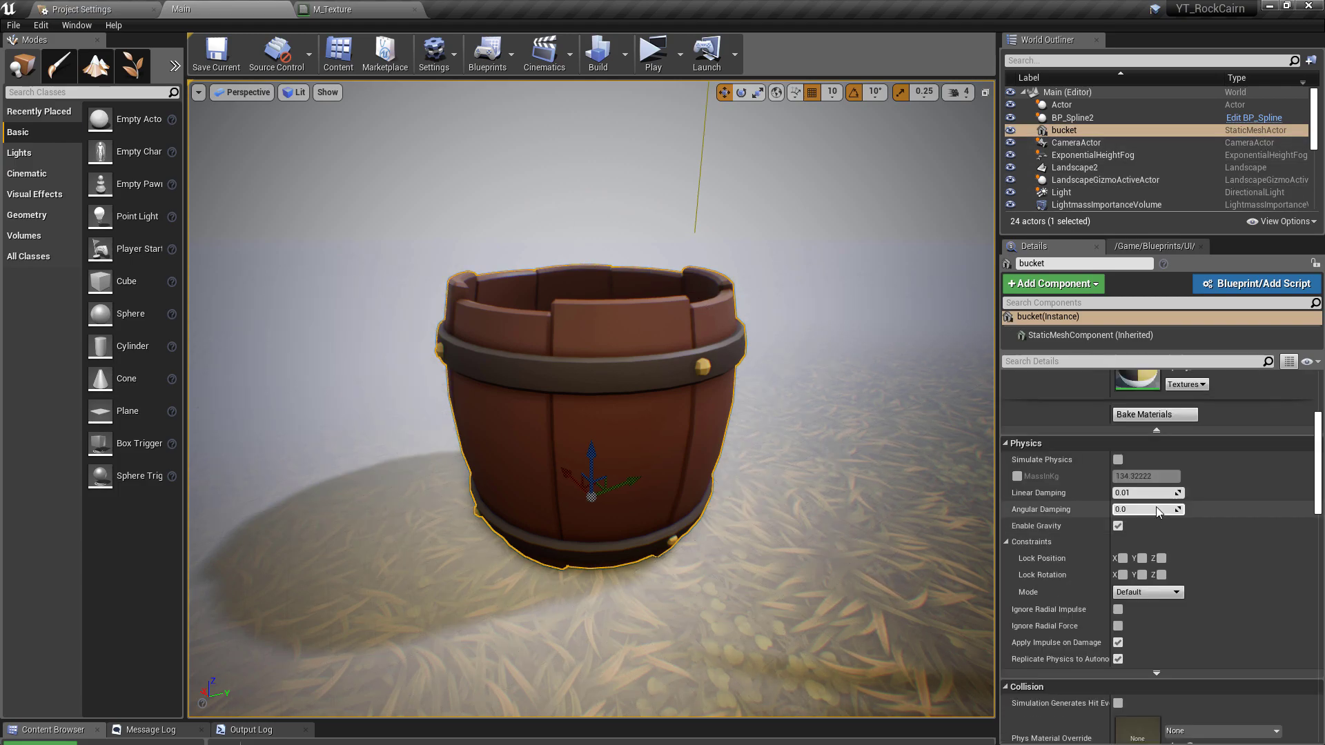
scroll("up", 3)
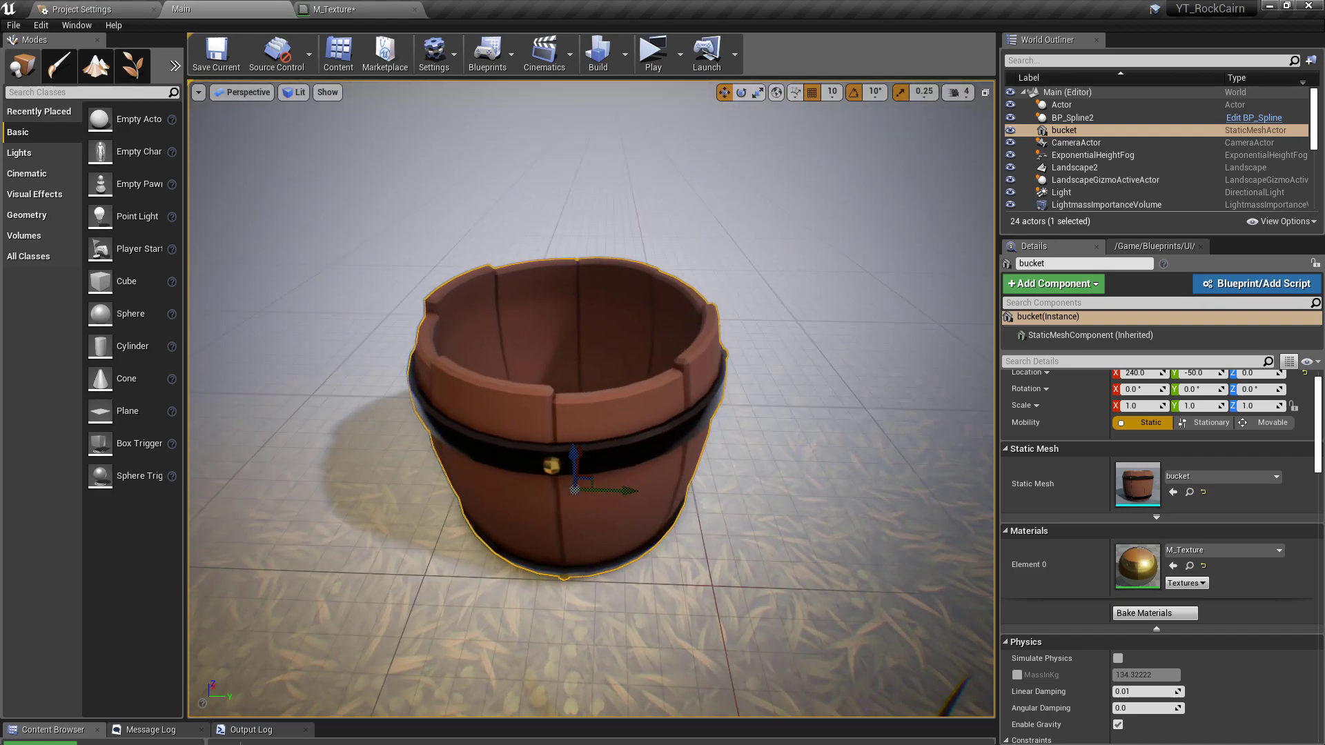
left_click_drag(574, 381, 582, 473)
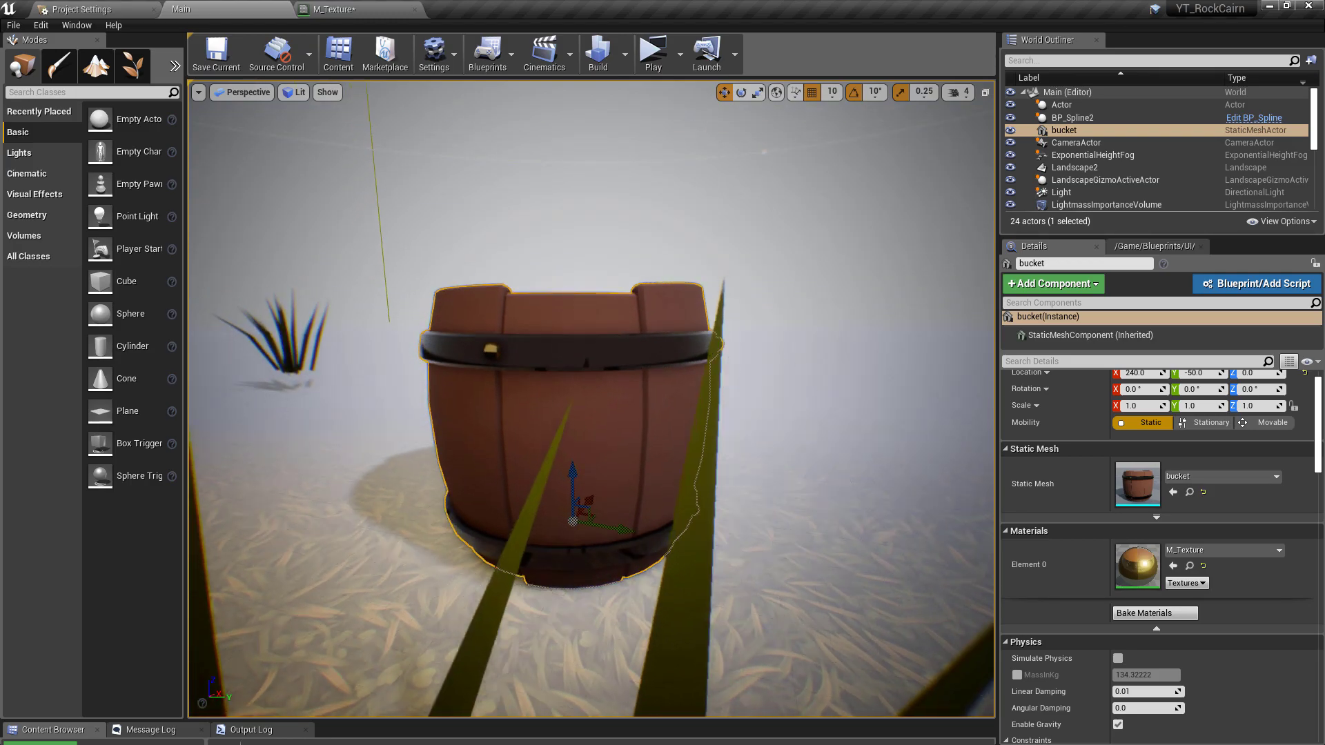
left_click_drag(583, 381, 583, 296)
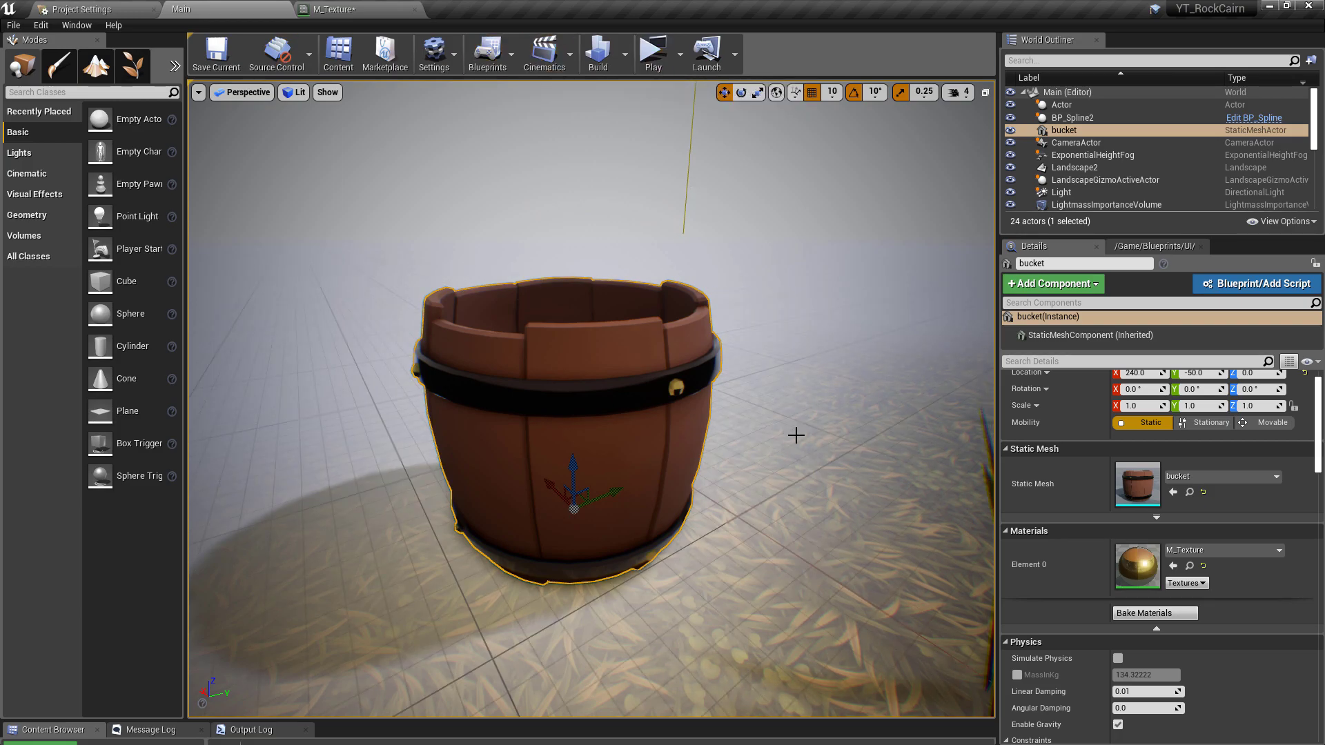
mouse_move(534, 317)
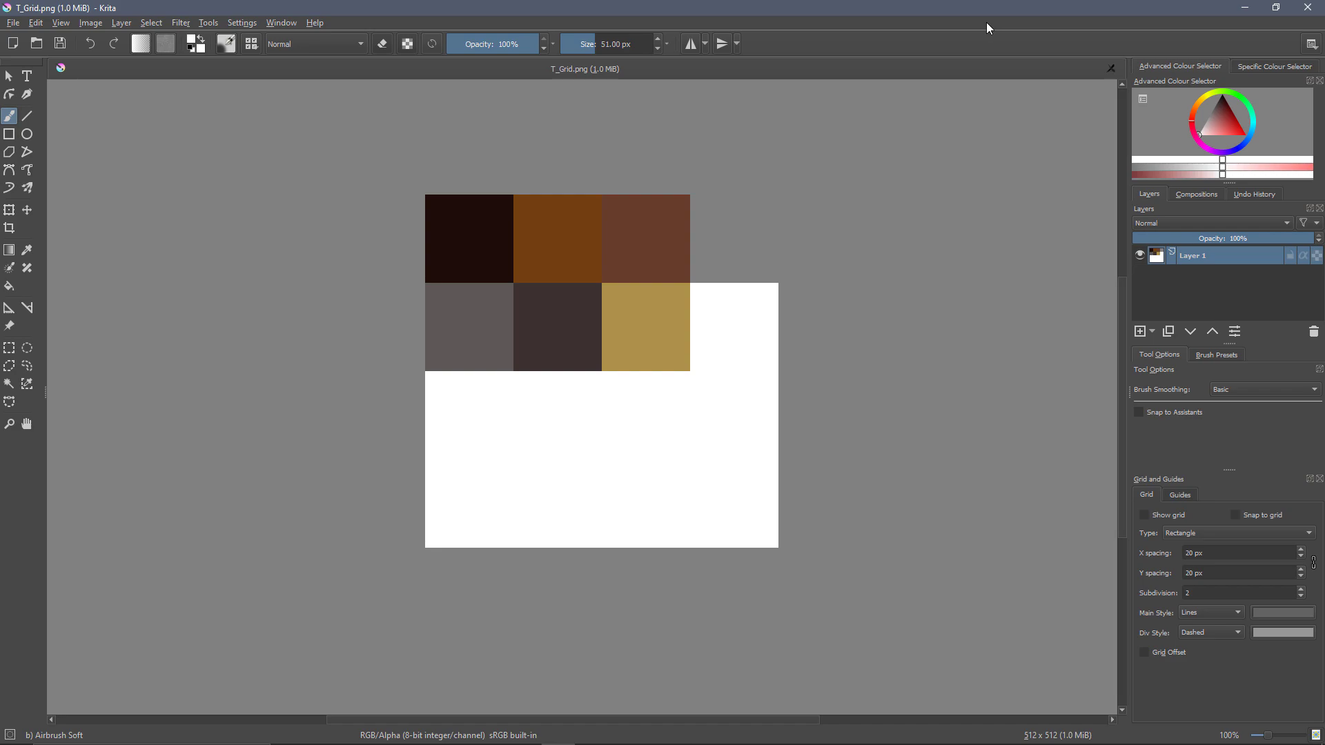
mouse_move(385, 171)
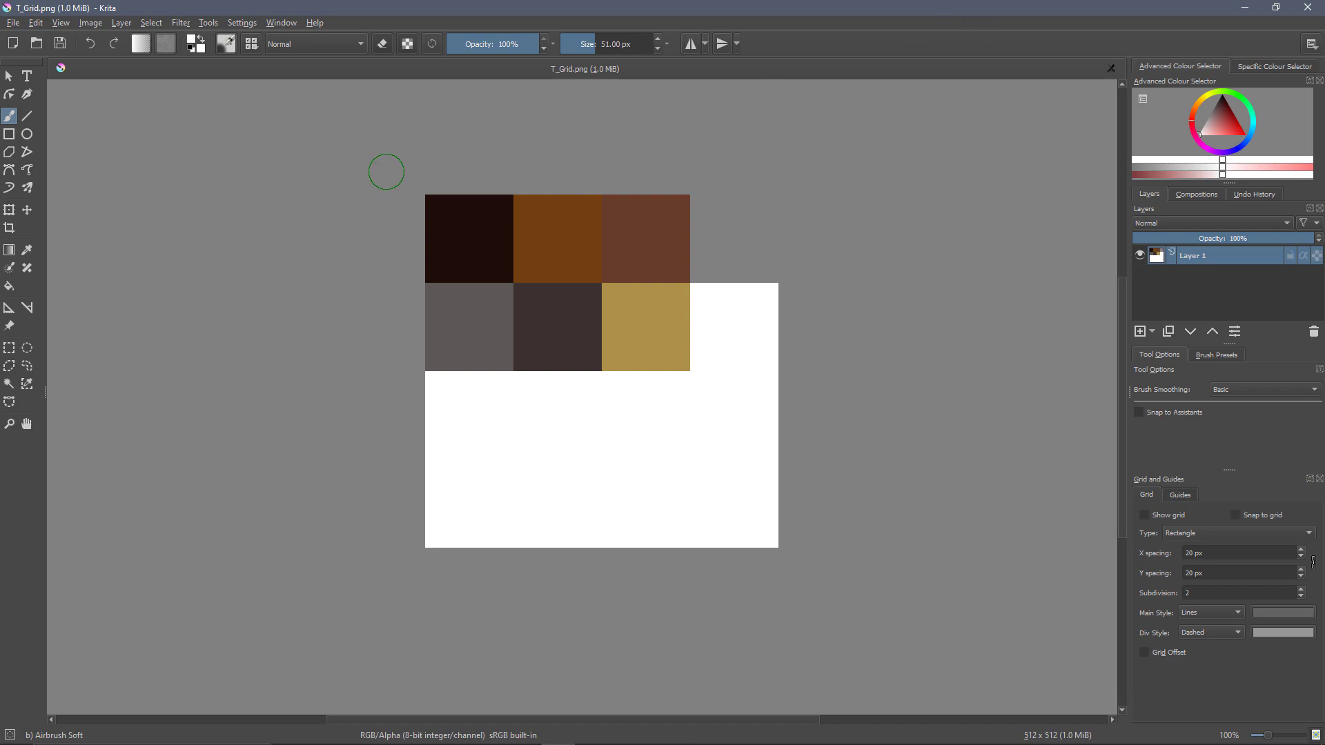
mouse_move(453, 145)
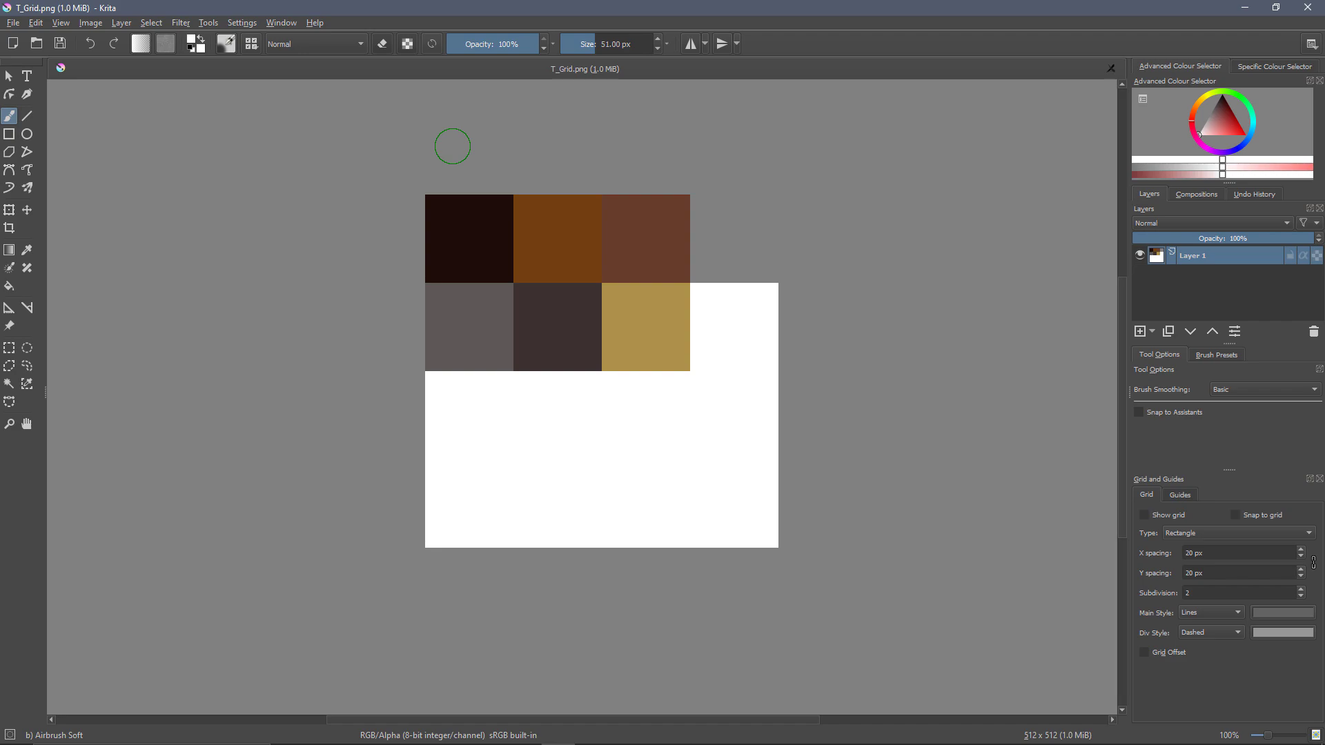
mouse_move(457, 140)
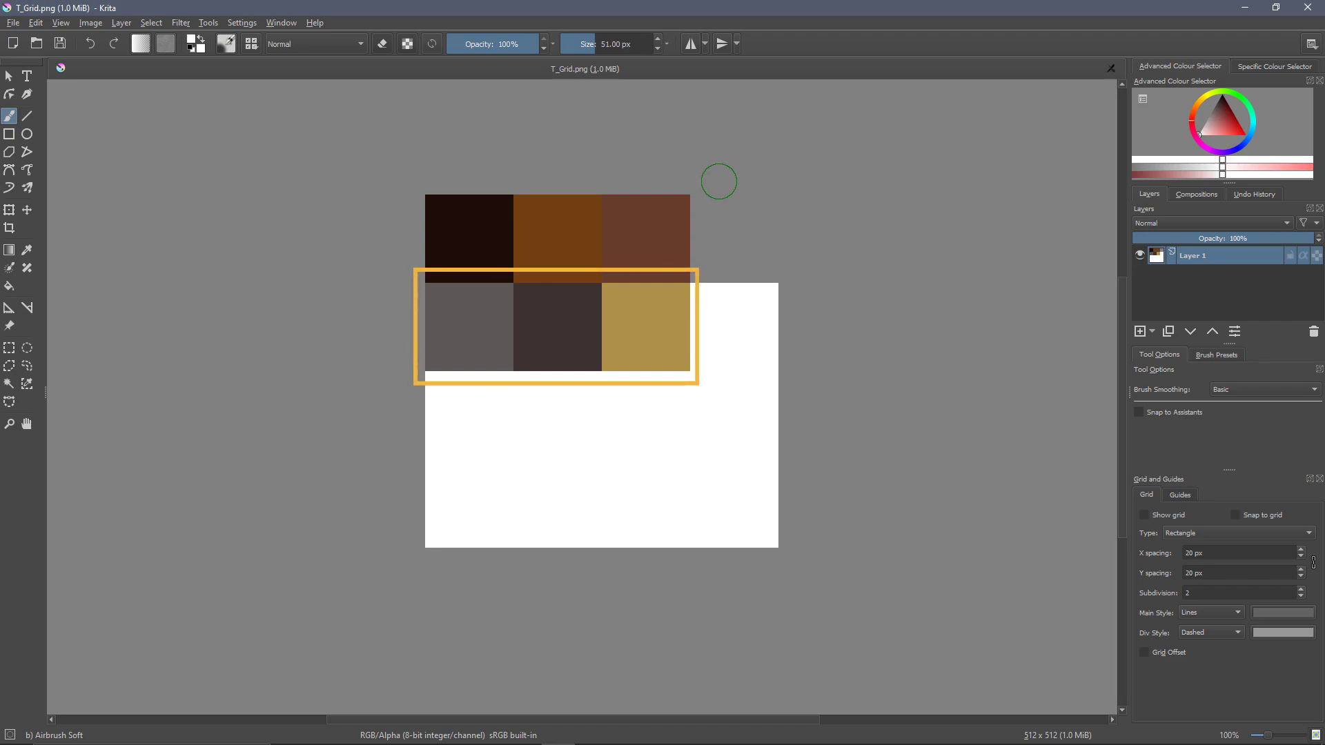
mouse_move(761, 239)
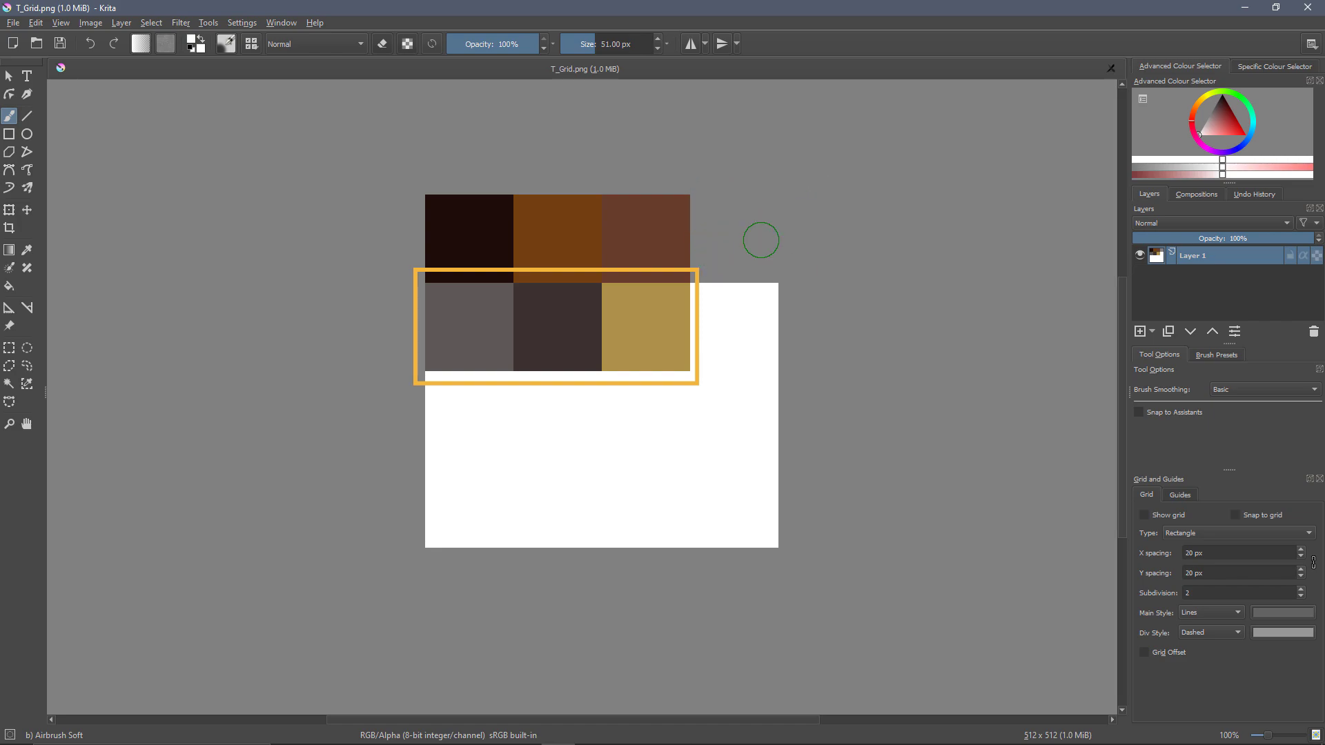
mouse_move(677, 337)
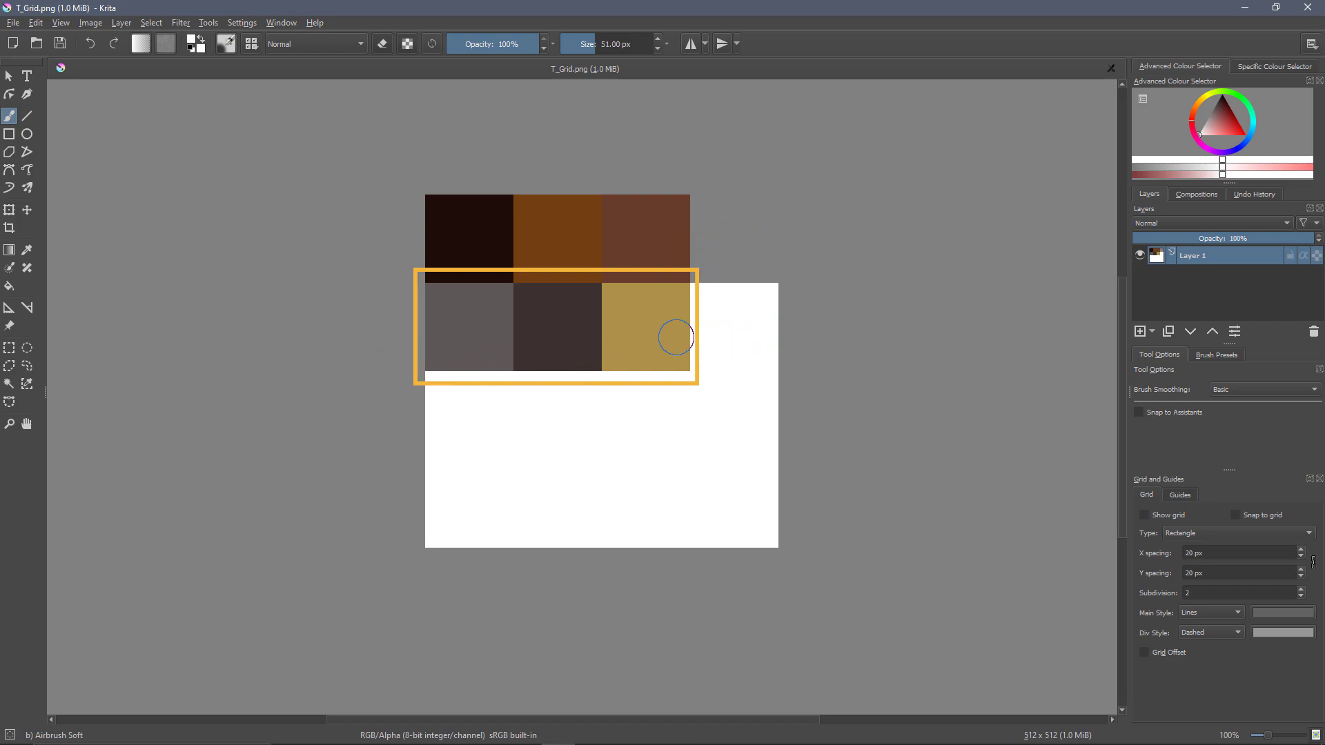
mouse_move(720, 328)
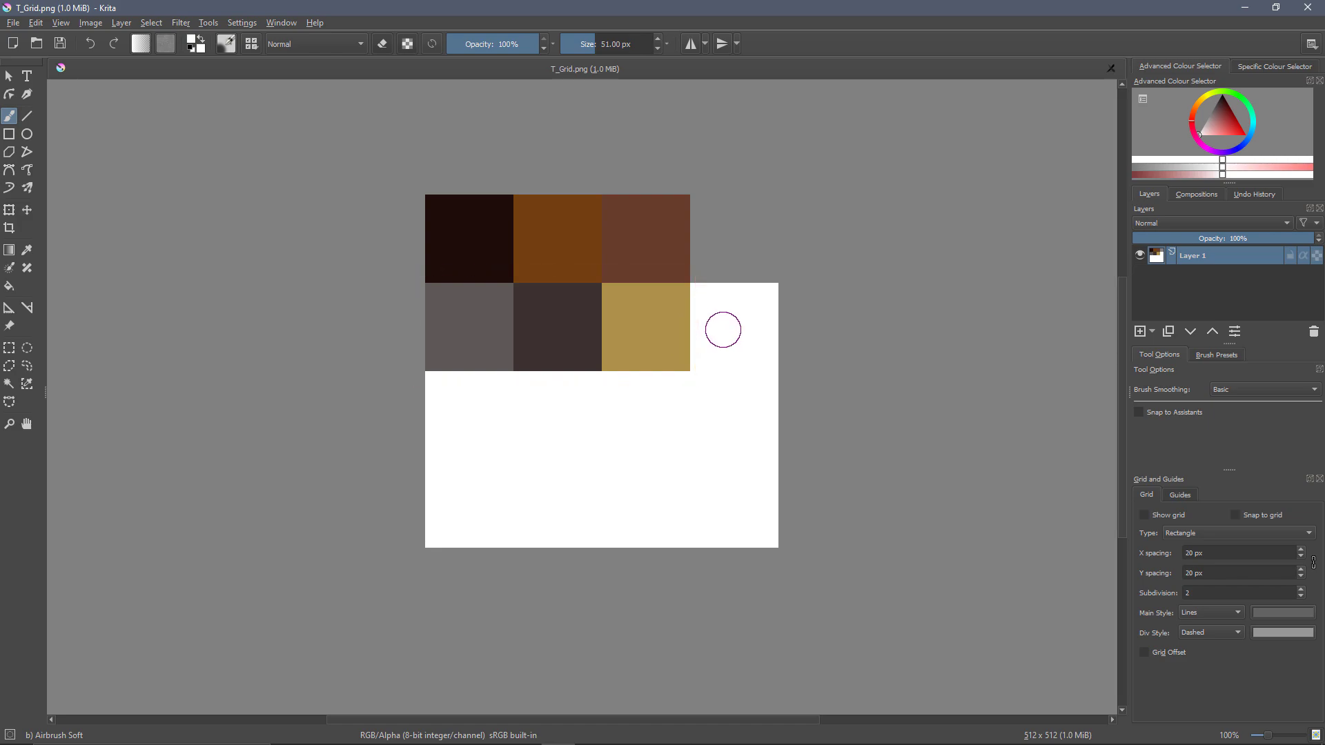
mouse_move(726, 335)
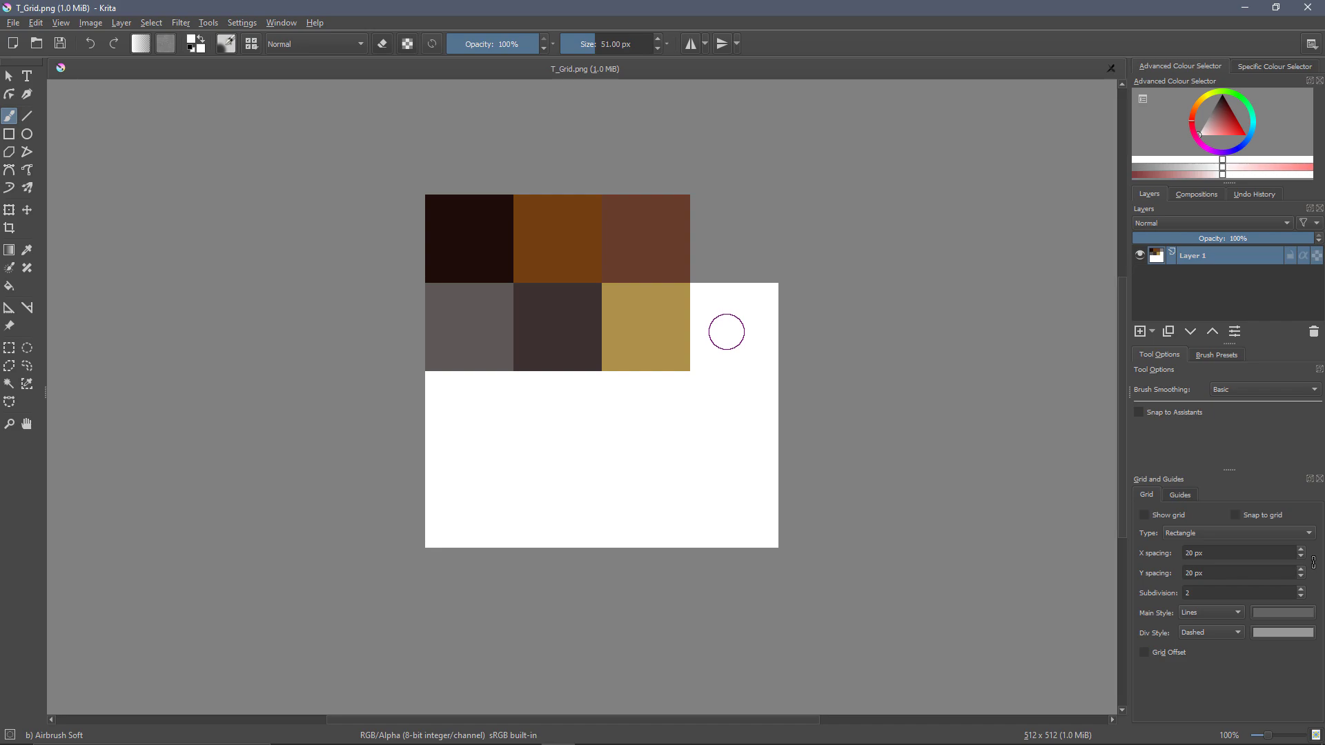
mouse_move(1232, 159)
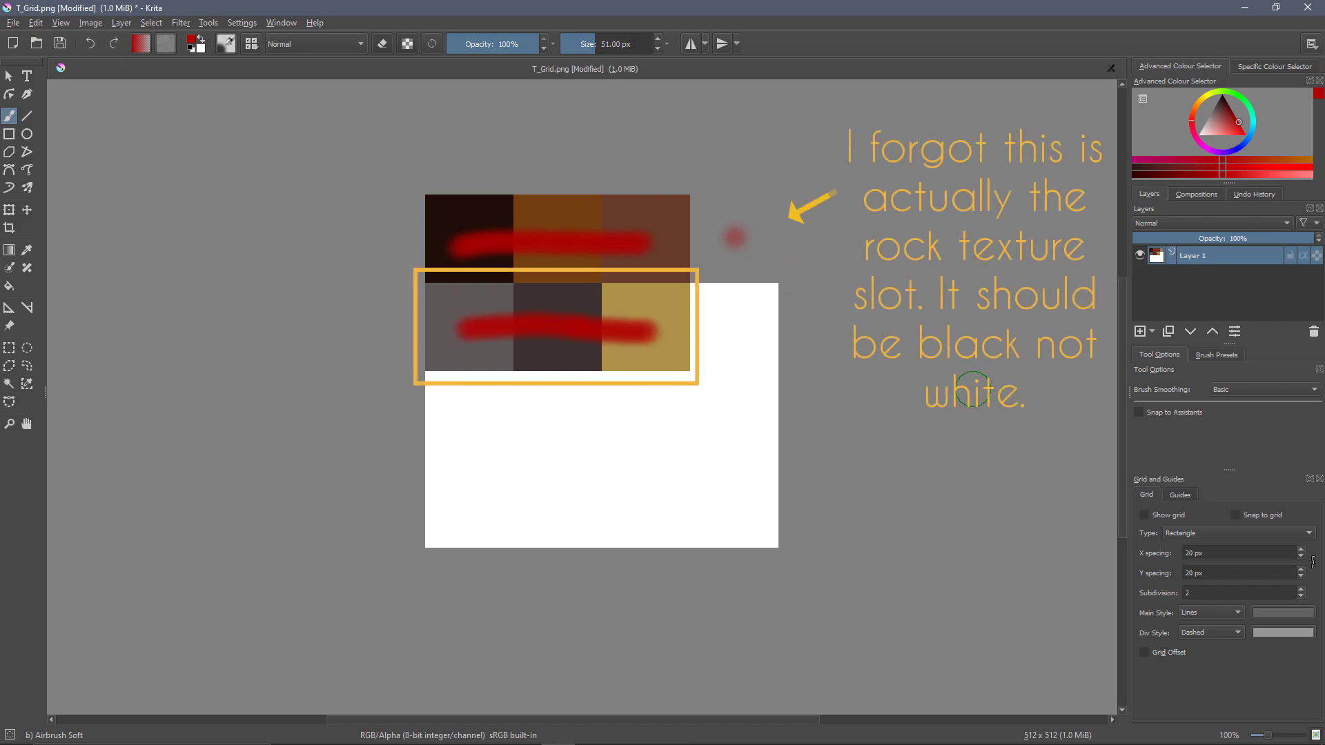
mouse_move(811, 335)
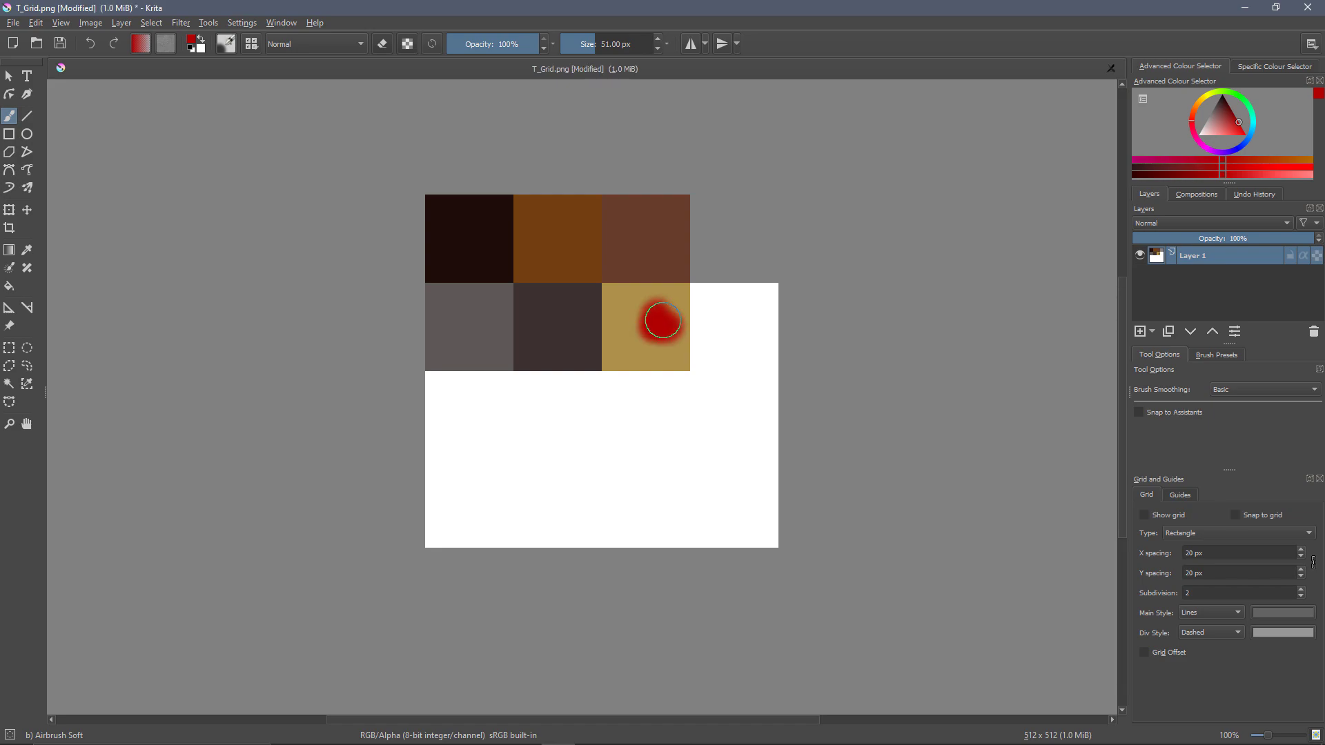
mouse_move(831, 229)
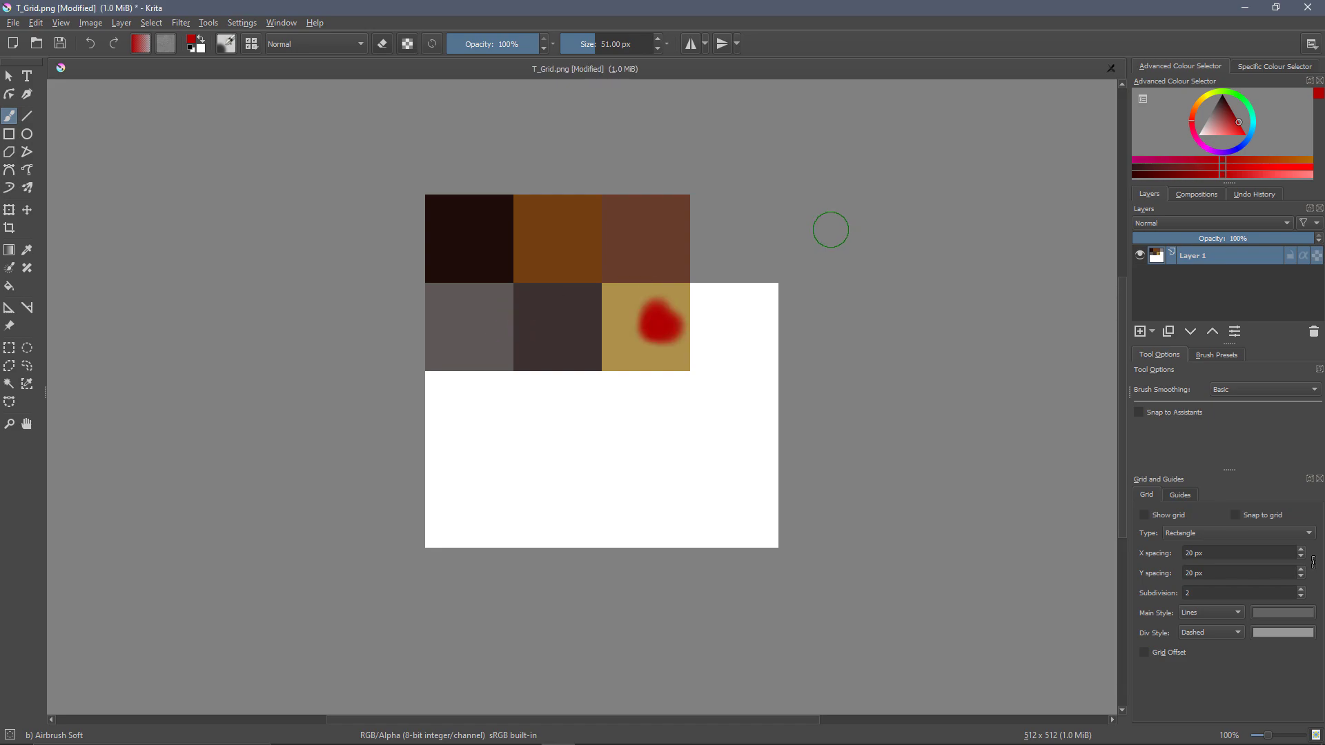
mouse_move(706, 314)
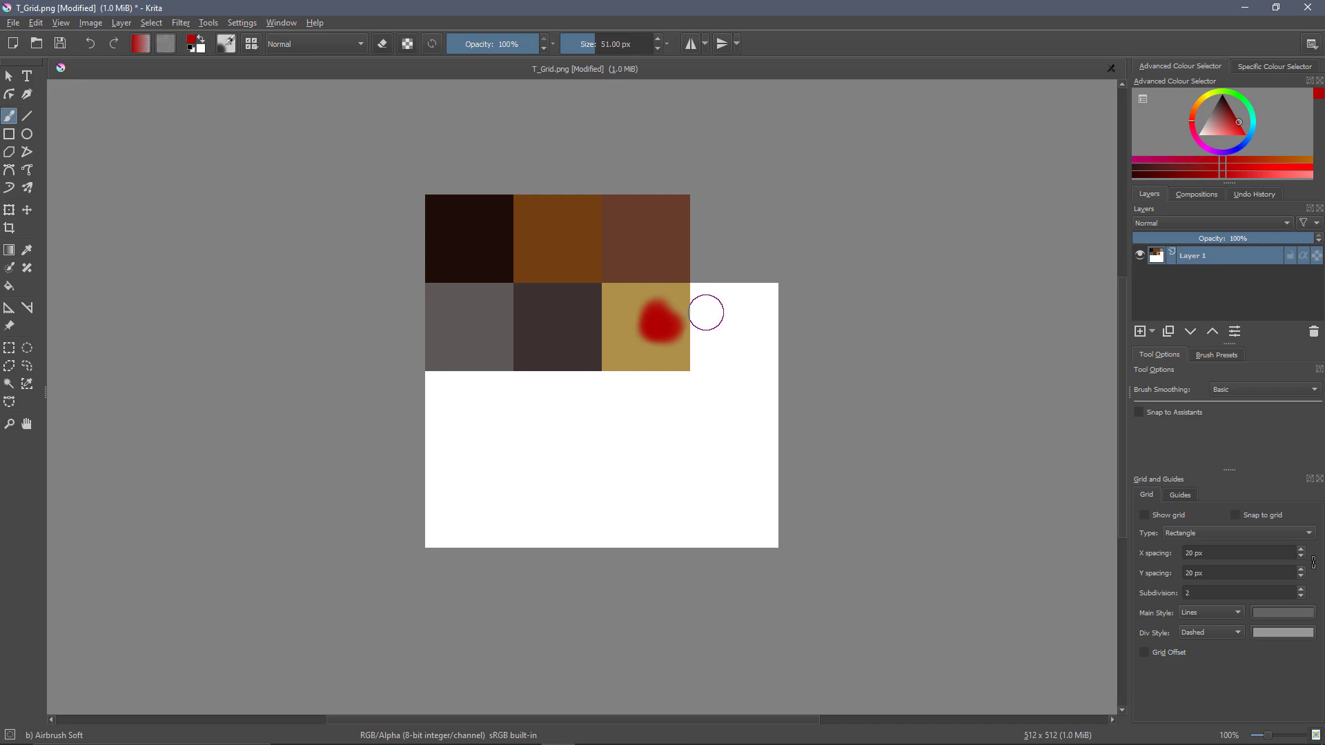
mouse_move(713, 310)
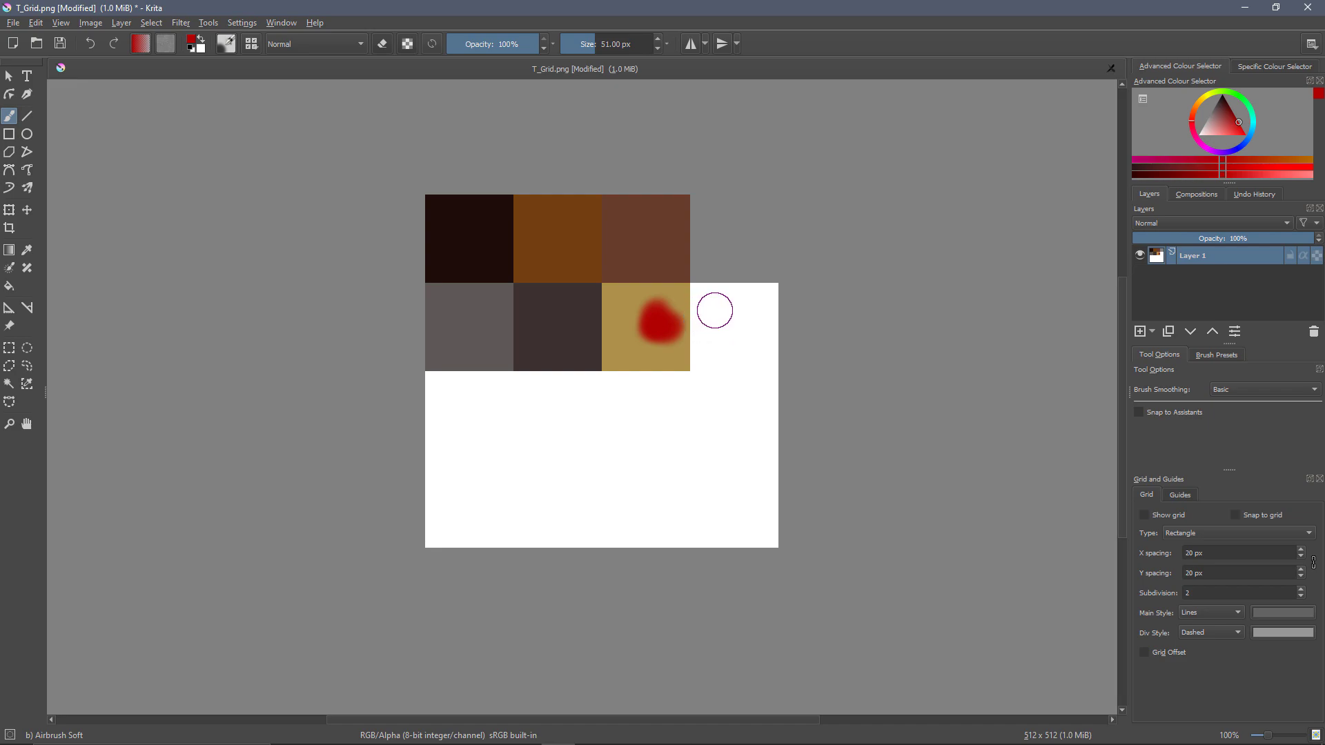
mouse_move(674, 302)
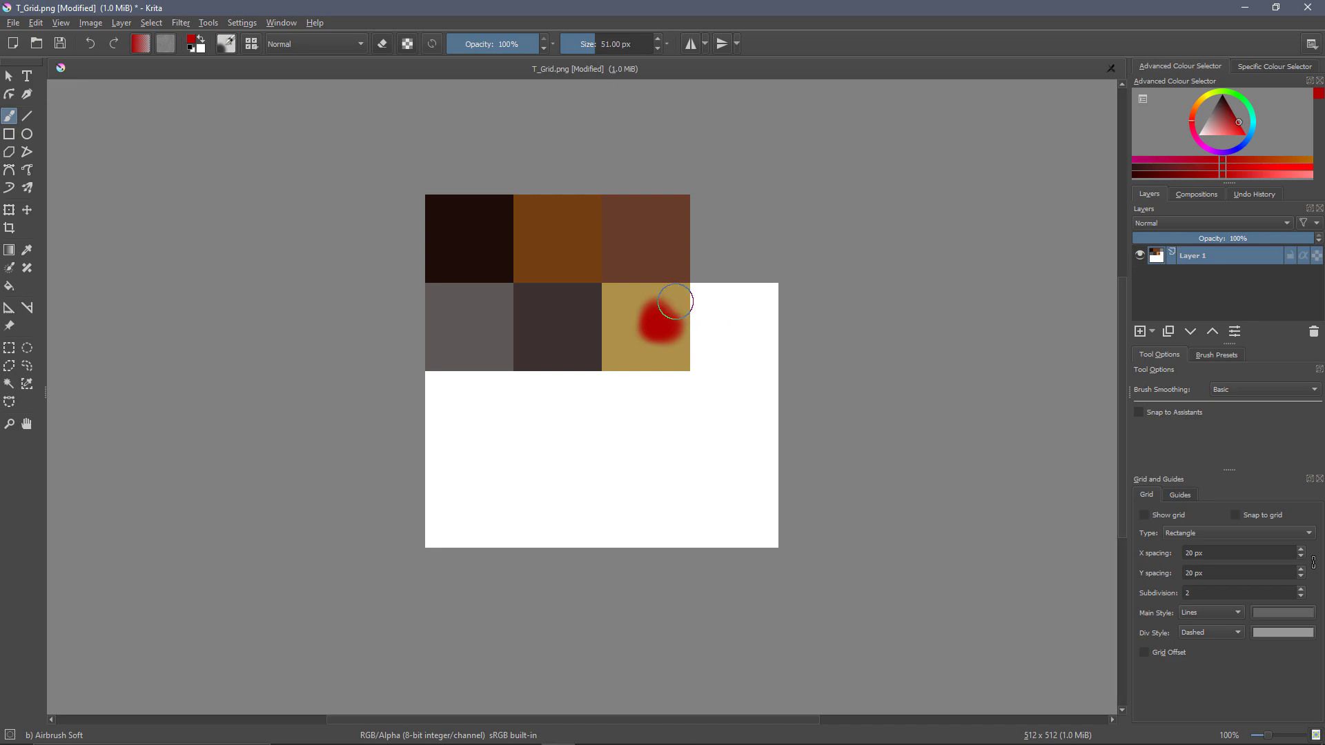
mouse_move(604, 304)
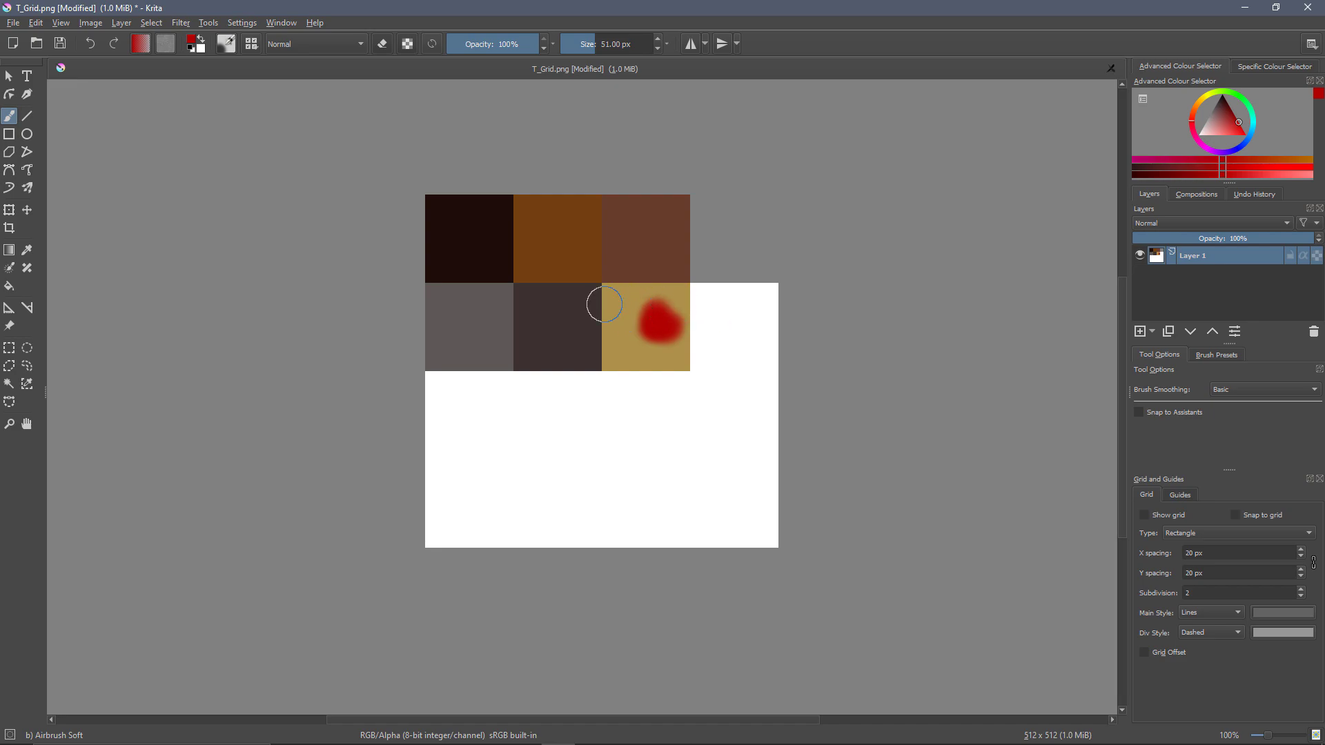
mouse_move(936, 213)
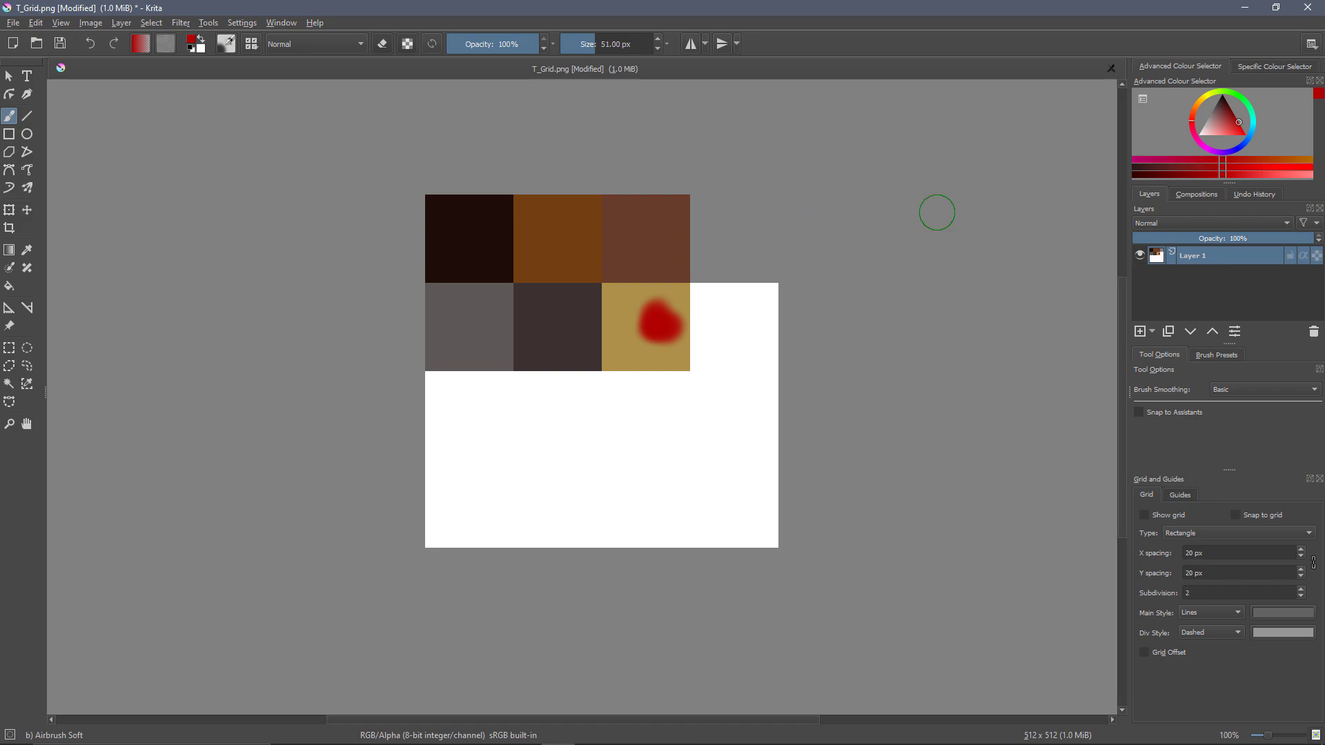
mouse_move(758, 257)
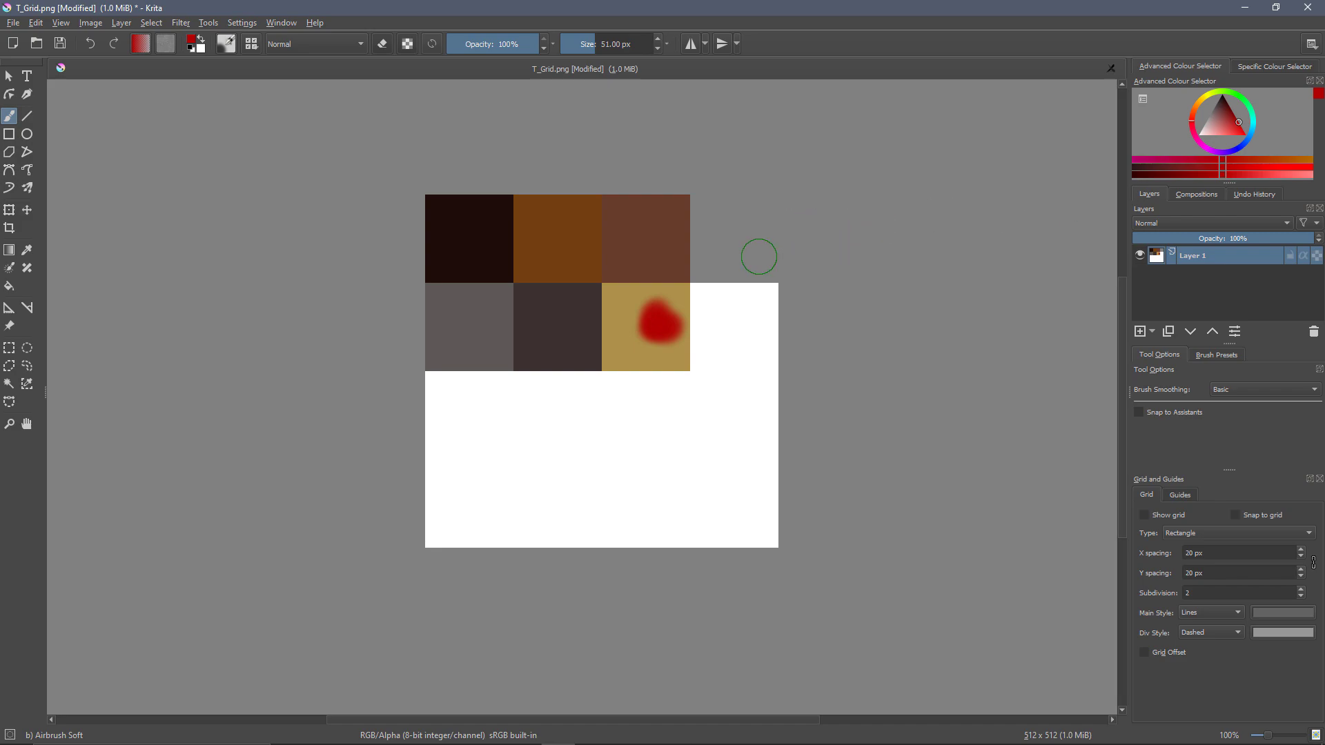
mouse_move(727, 261)
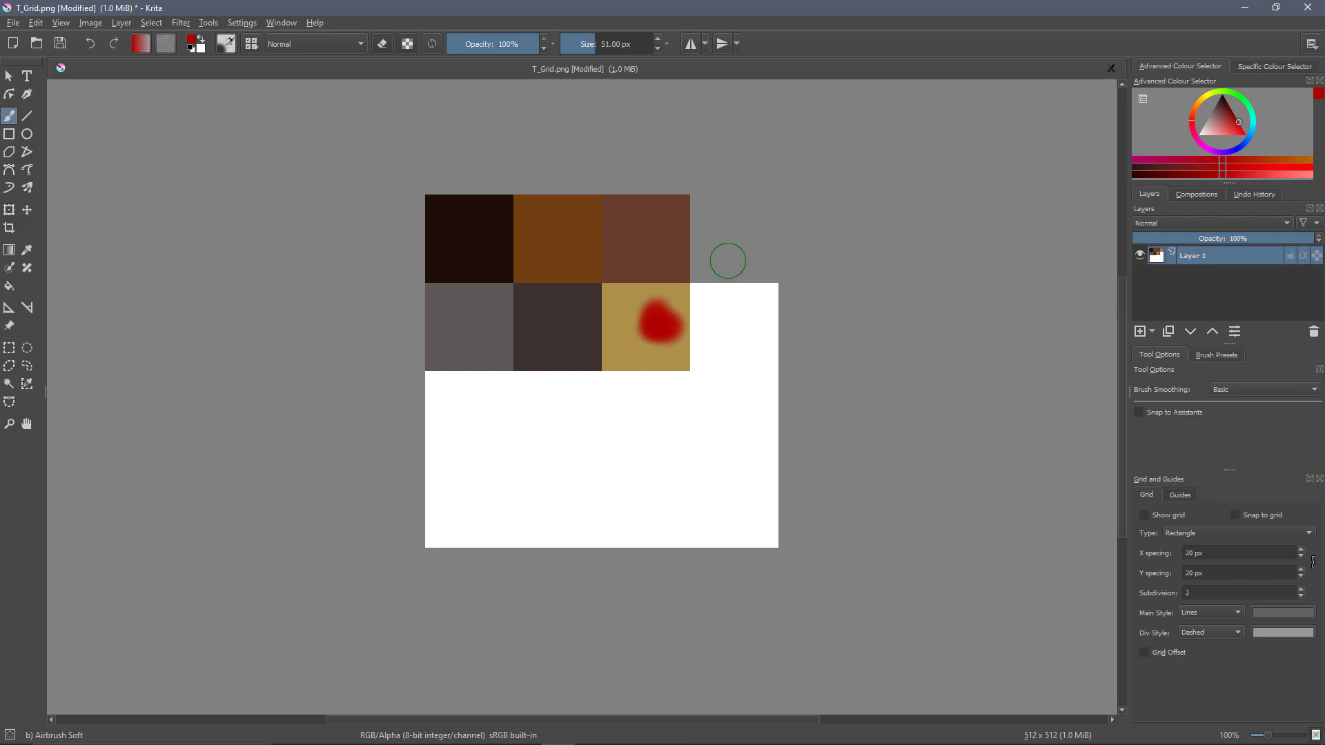
Undo the red paint stroke and add an empty layer above Layer 1
key("ctrl+z")
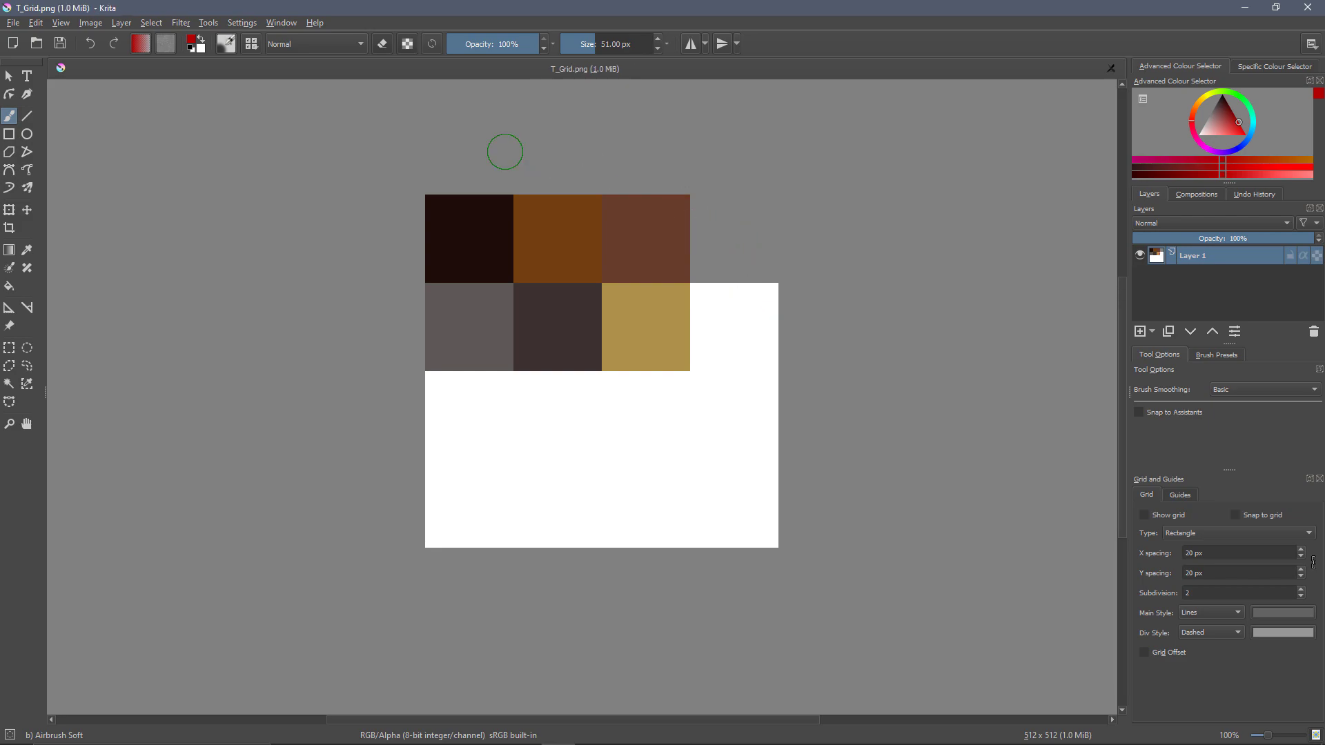
mouse_move(428, 208)
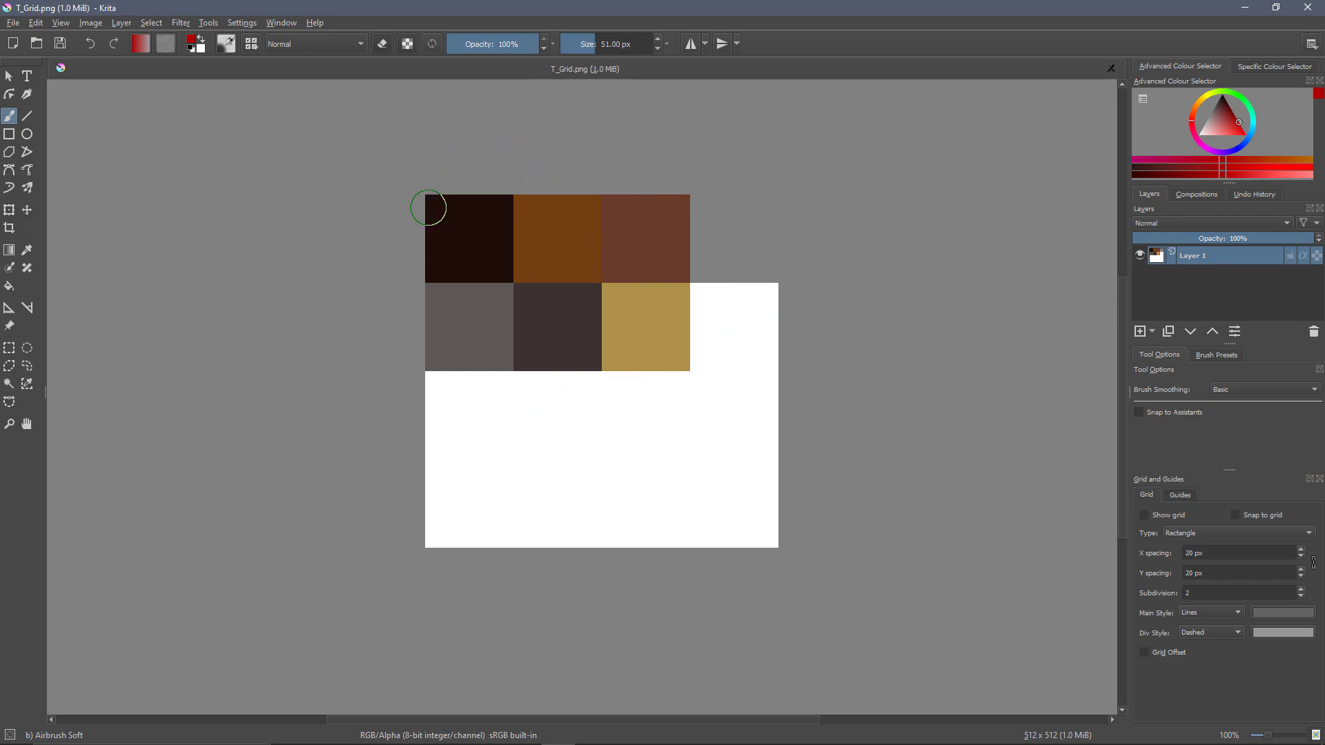
mouse_move(1203, 318)
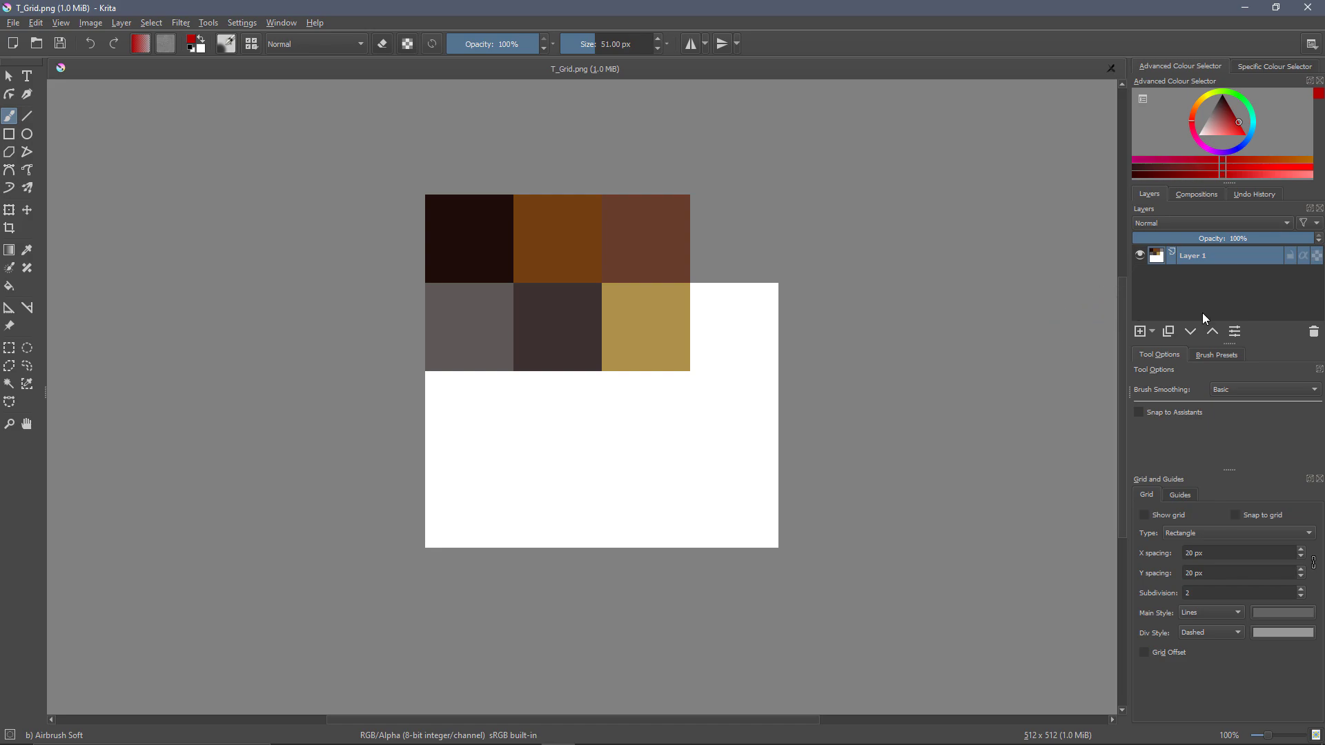
left_click(1138, 330)
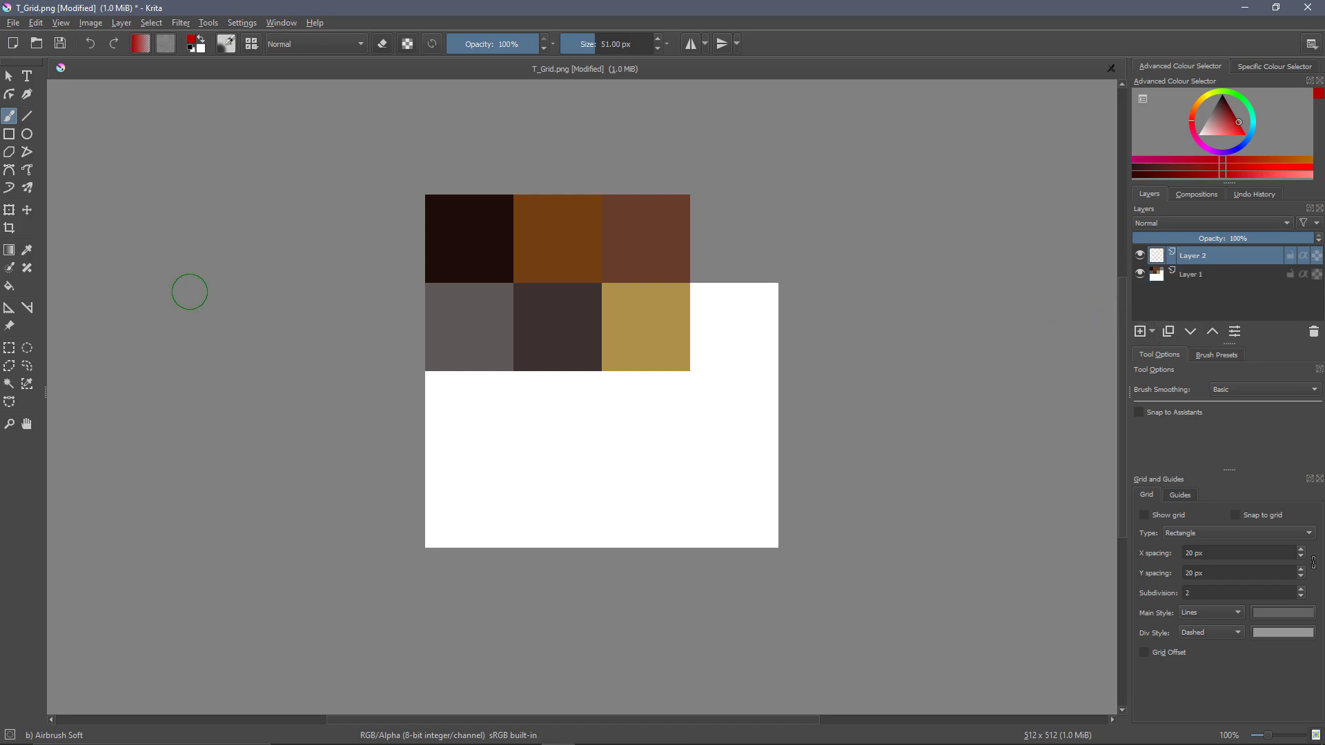
mouse_move(655, 176)
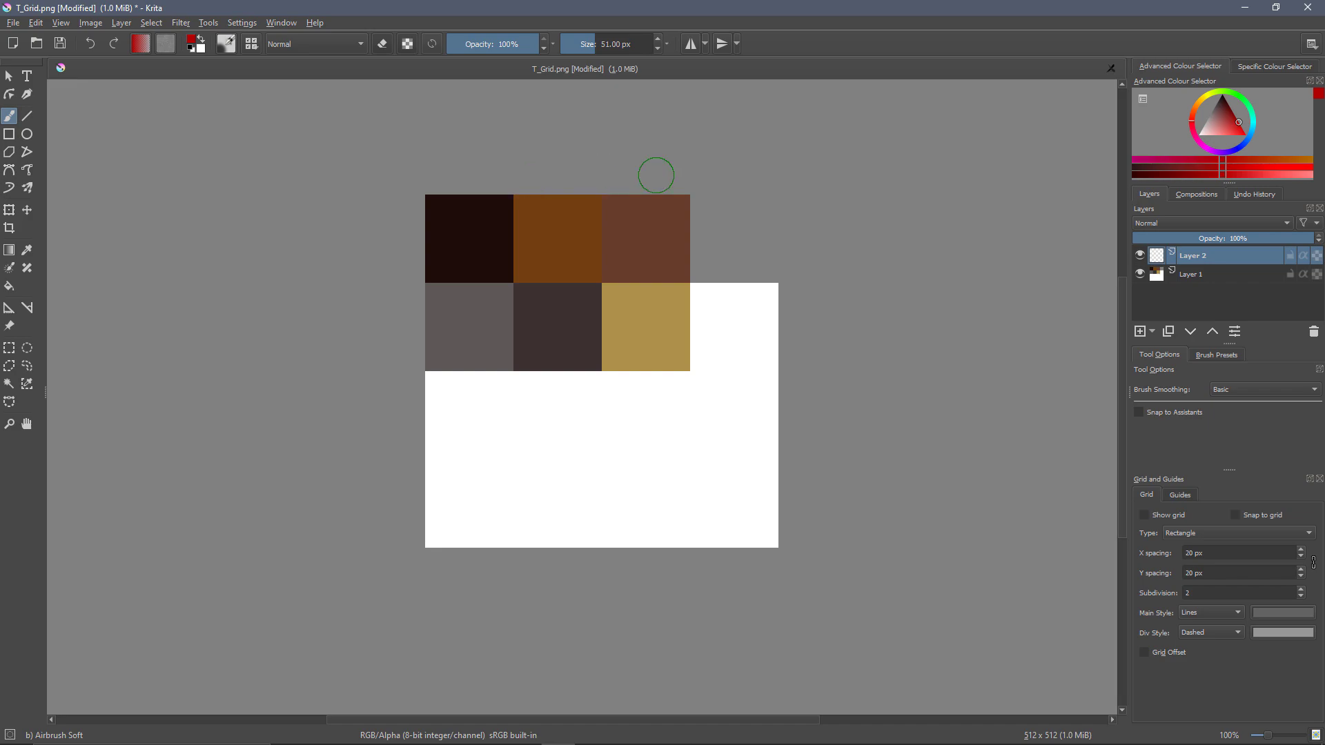
mouse_move(12, 343)
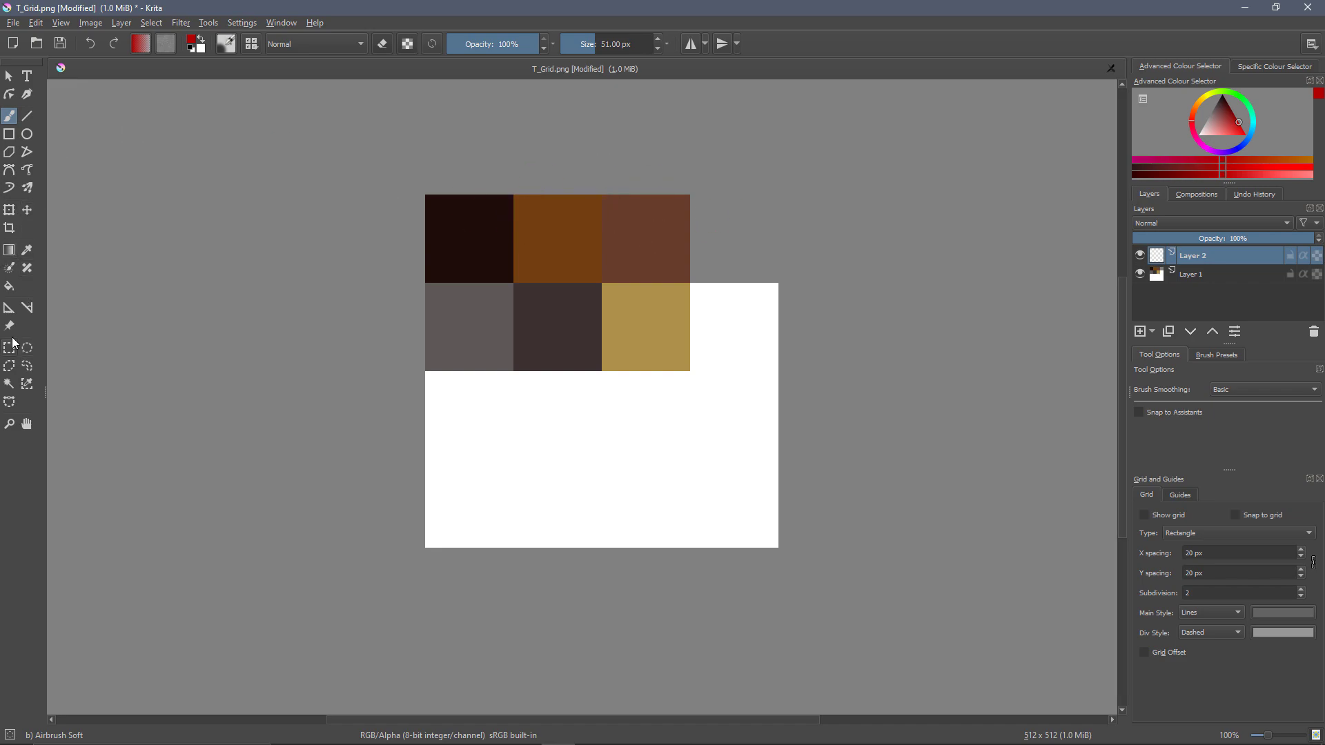
Select the top row of three squares with grid shown and snapping enabled at 128 px
left_click(9, 347)
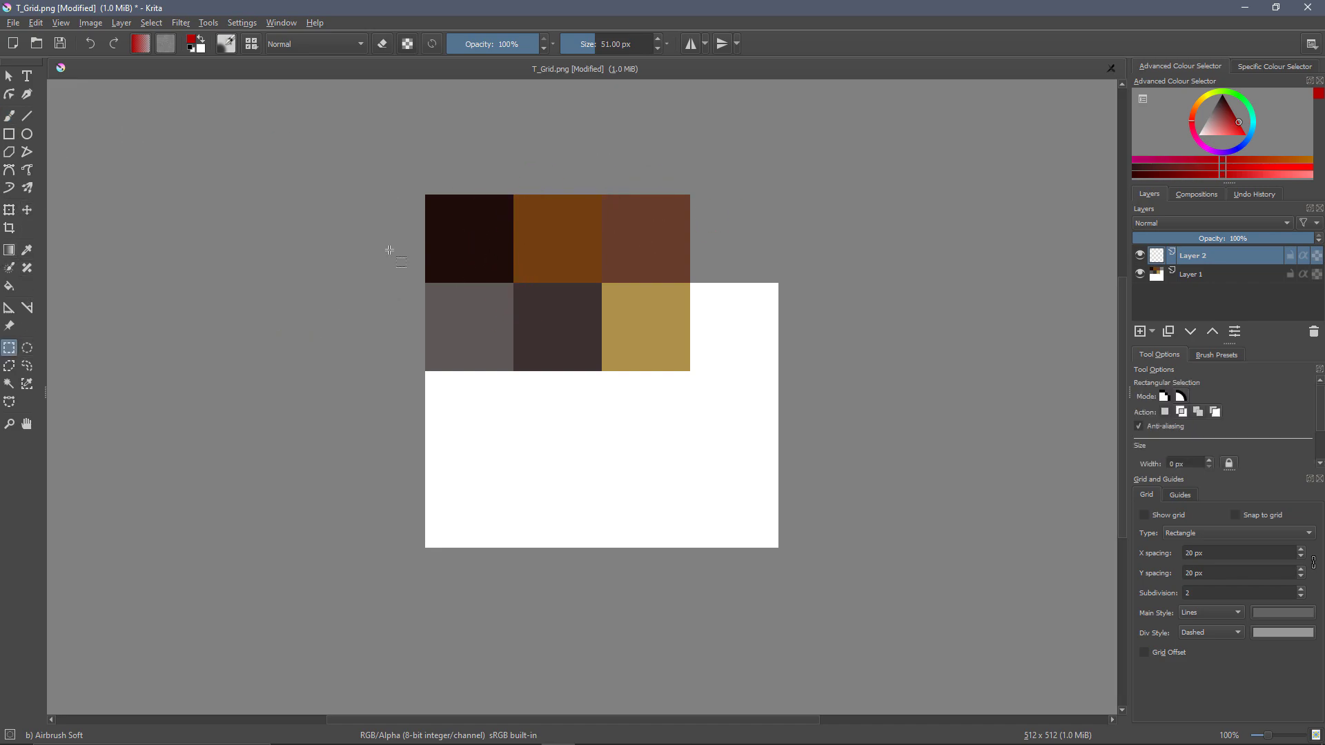
mouse_move(10, 347)
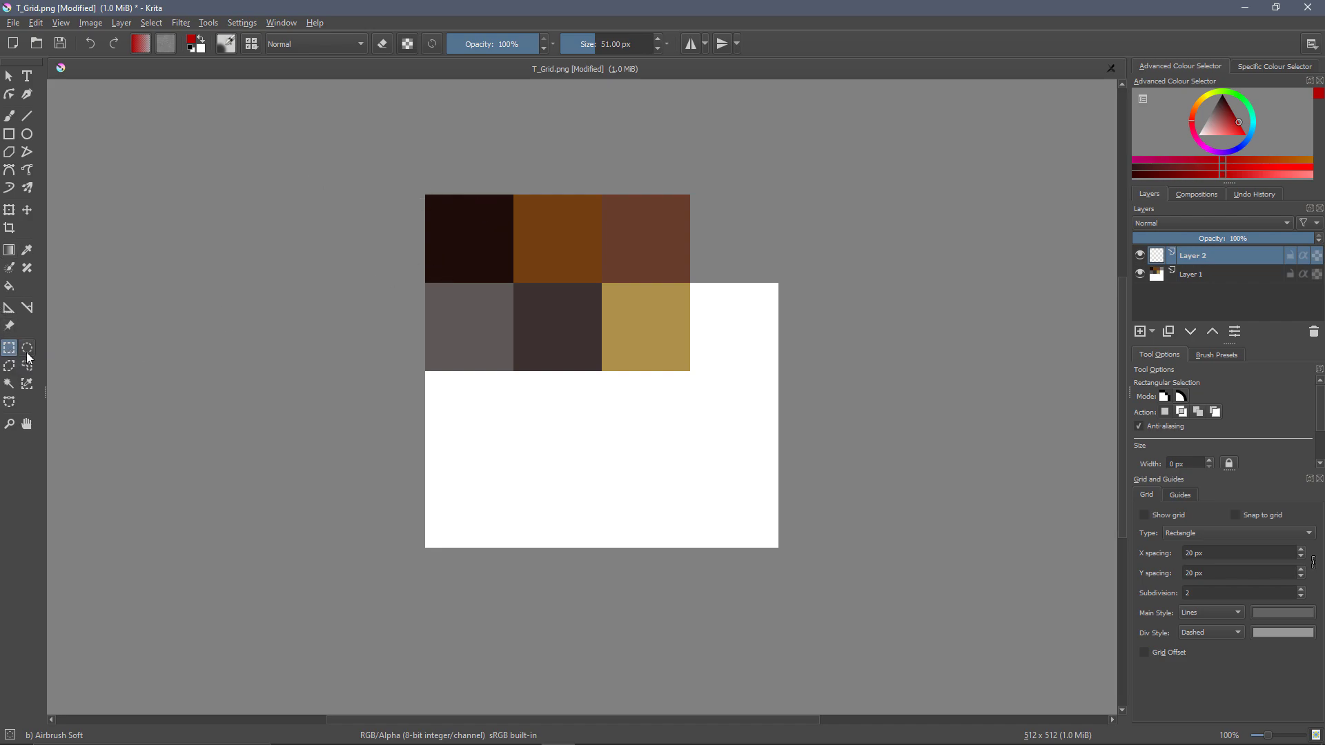
left_click_drag(403, 183, 447, 214)
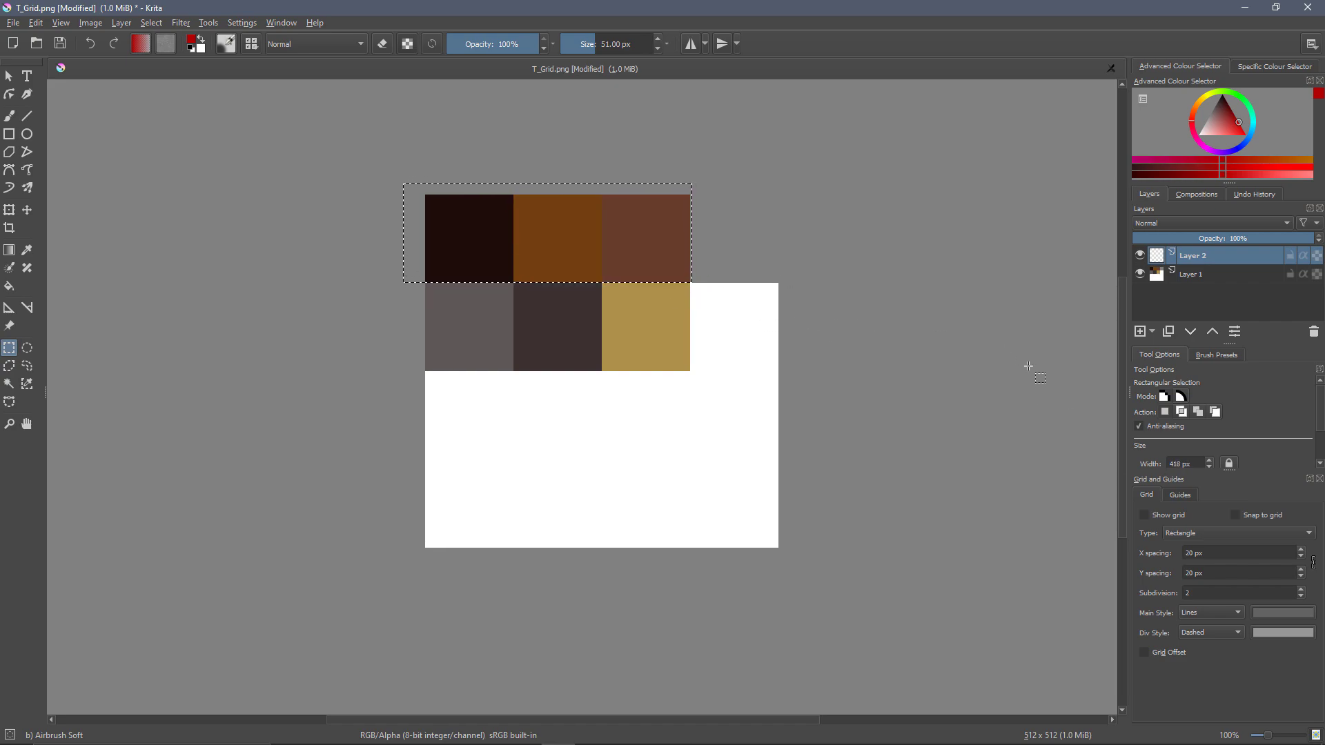
left_click(1146, 515)
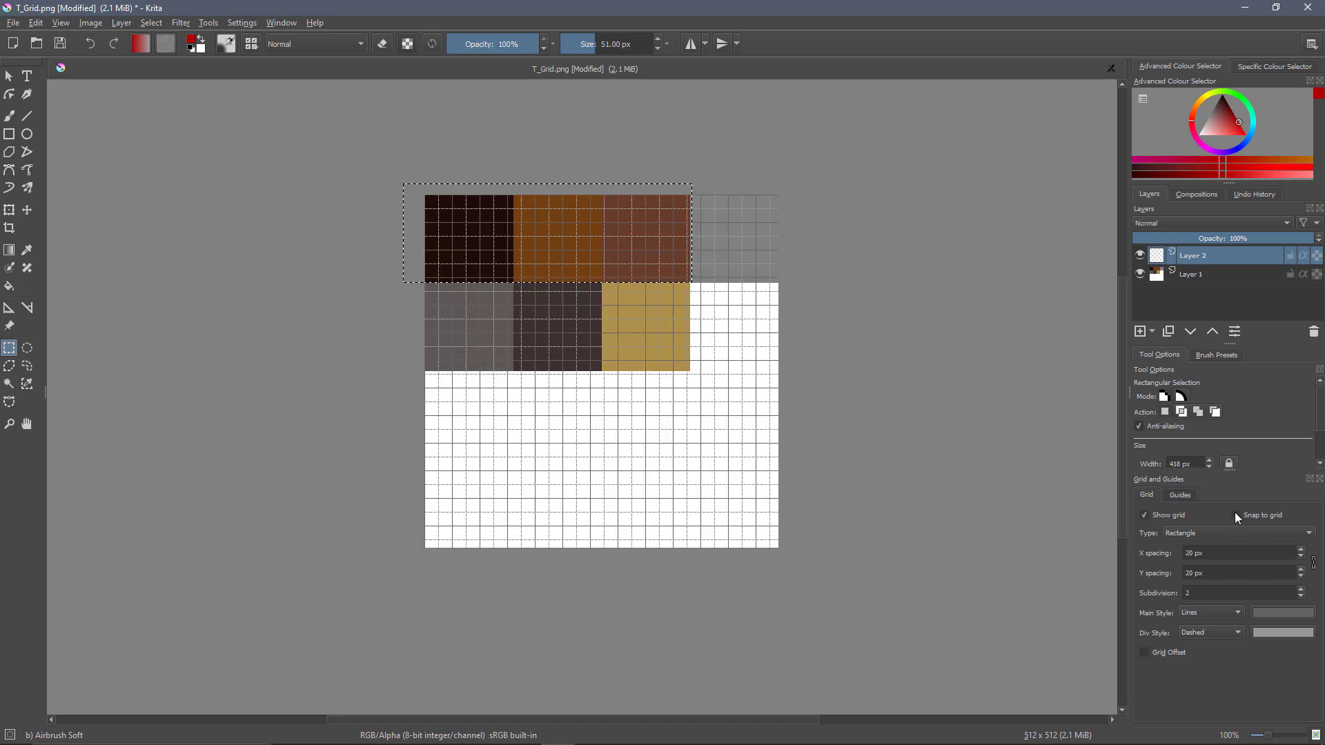
left_click(1145, 514)
type("128")
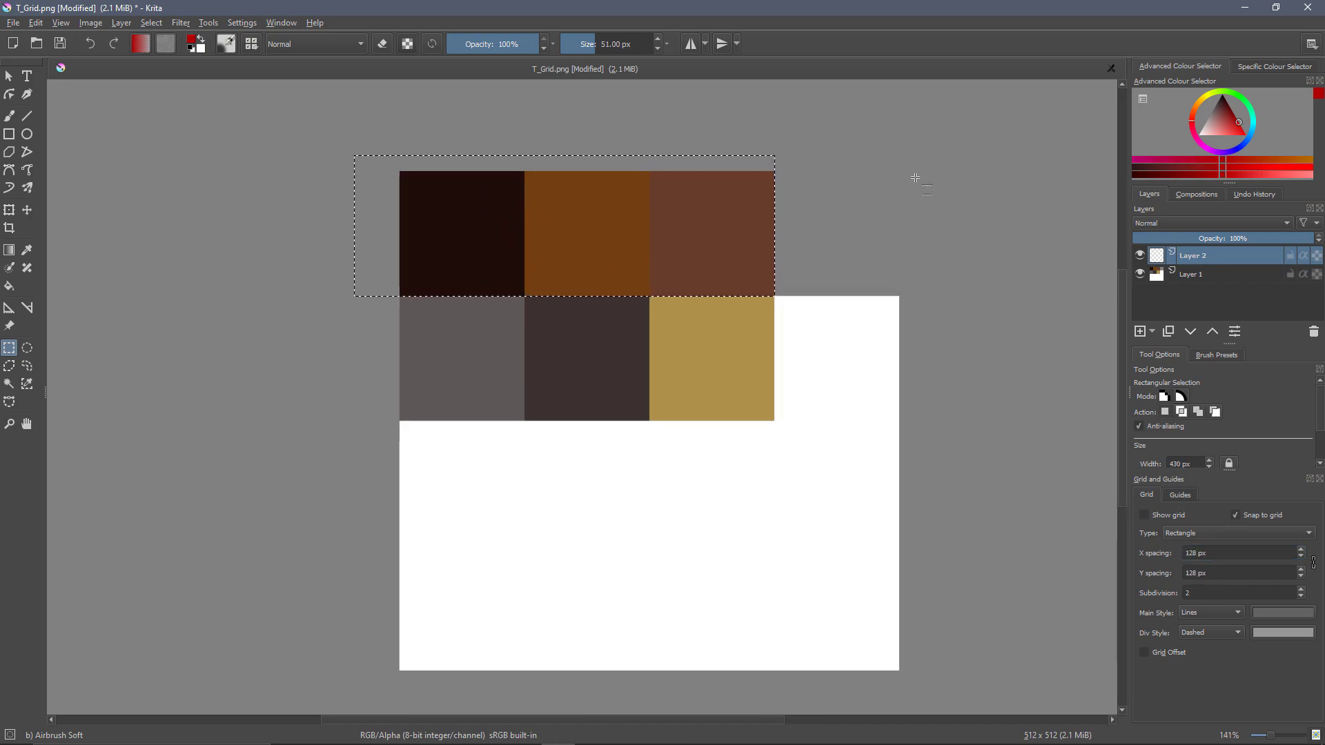
Fill the selected top row of three squares solid black
left_click(10, 286)
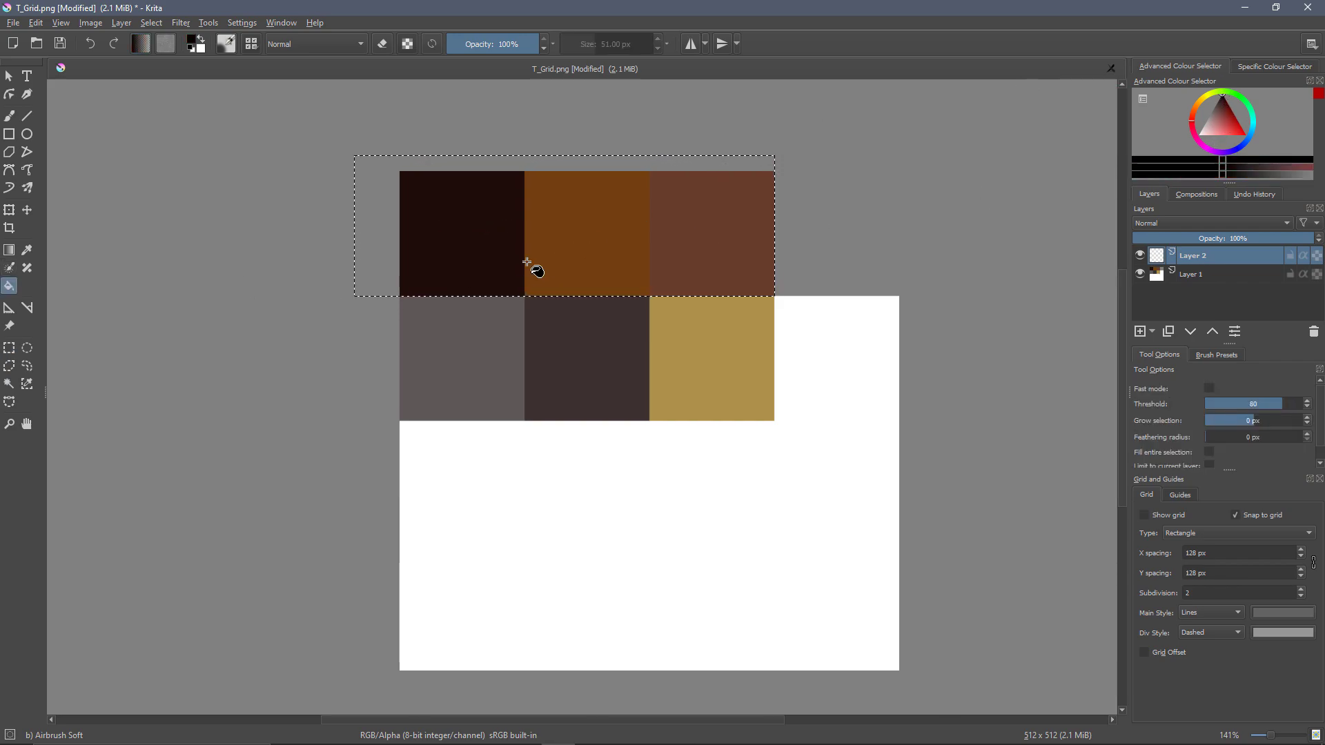
left_click(582, 234)
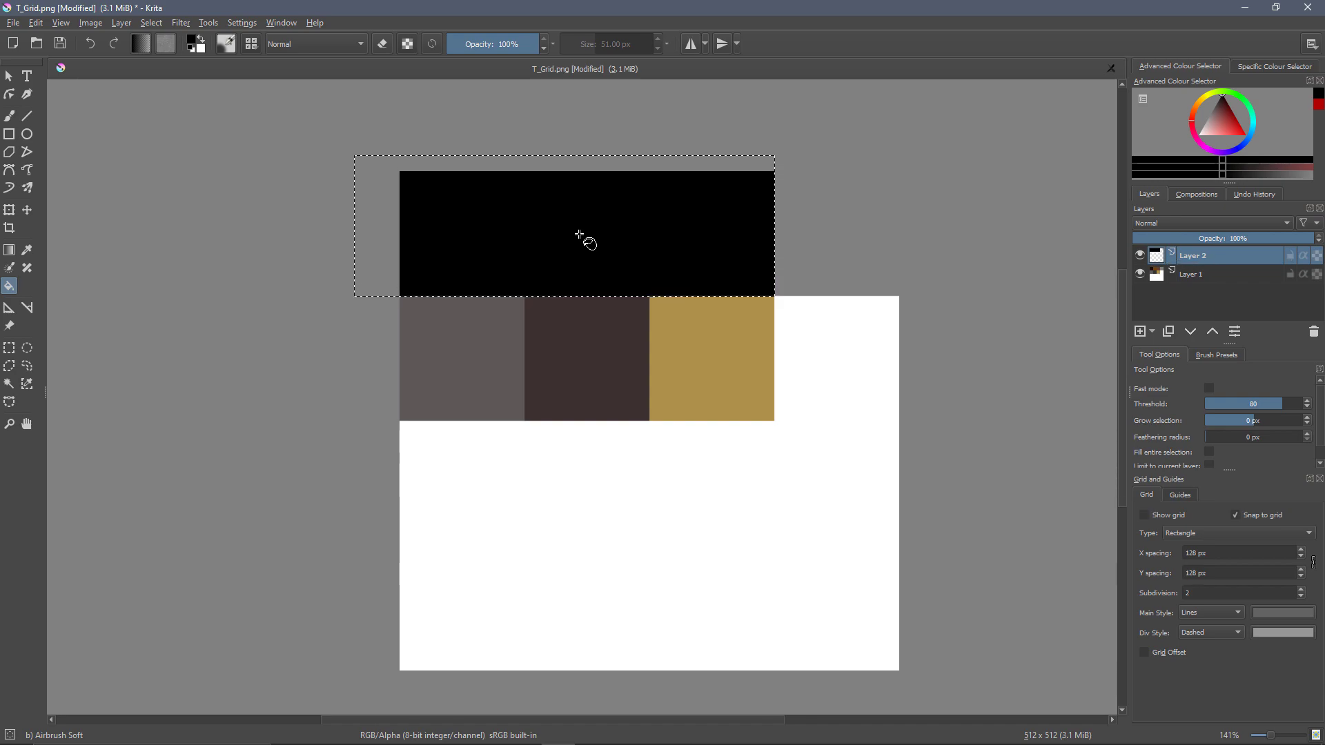
left_click(9, 346)
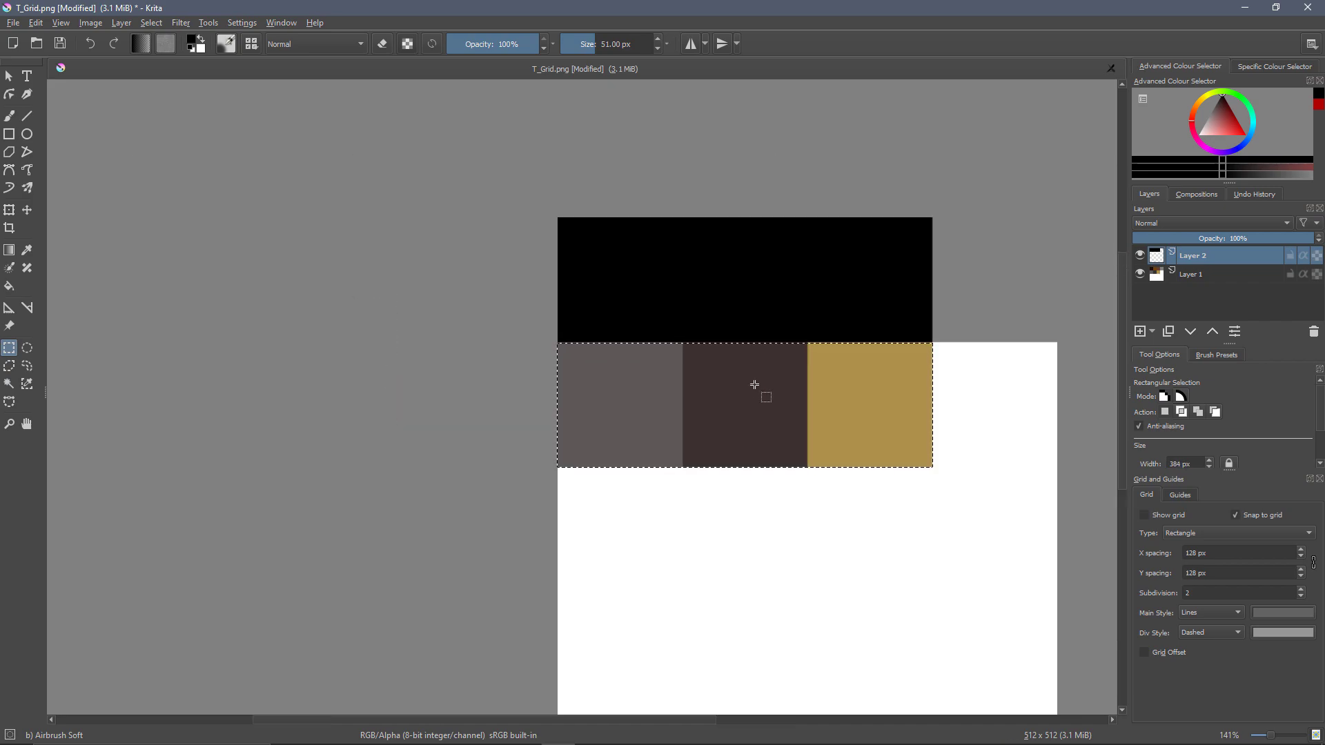
mouse_move(179, 285)
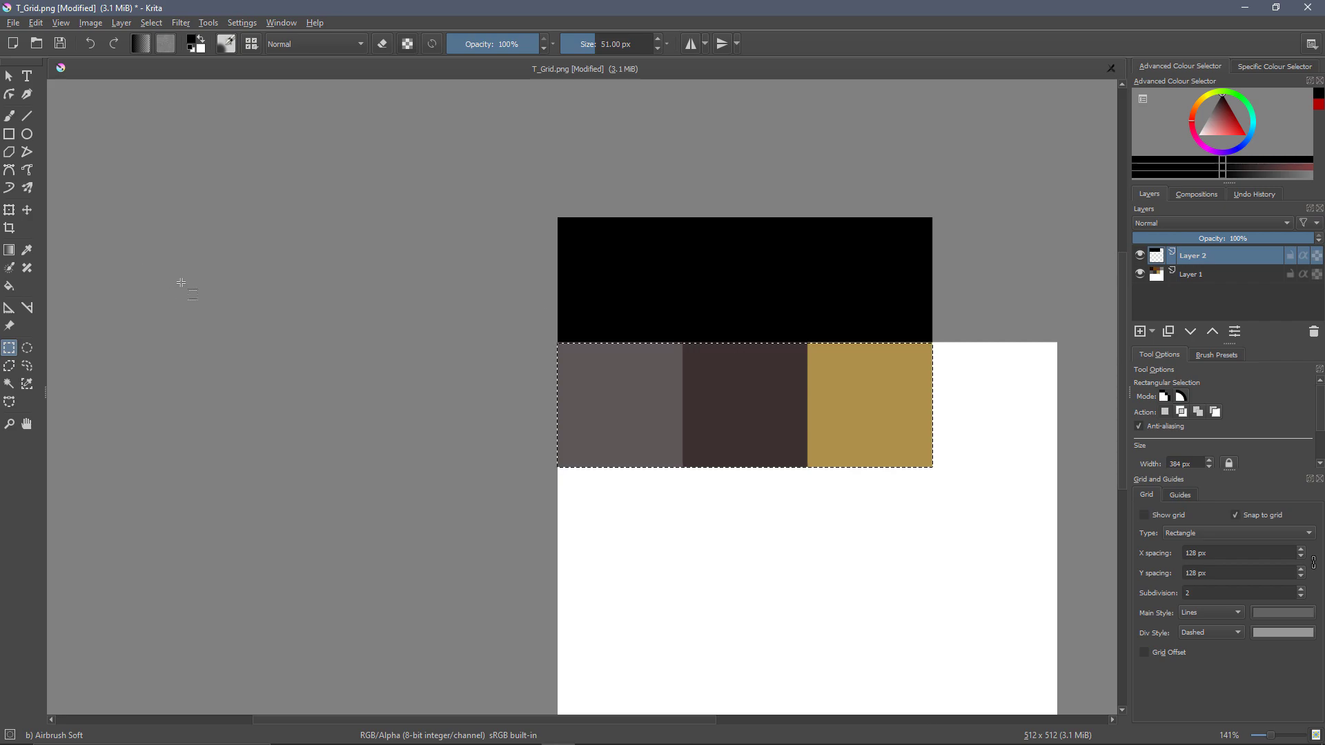
mouse_move(730, 353)
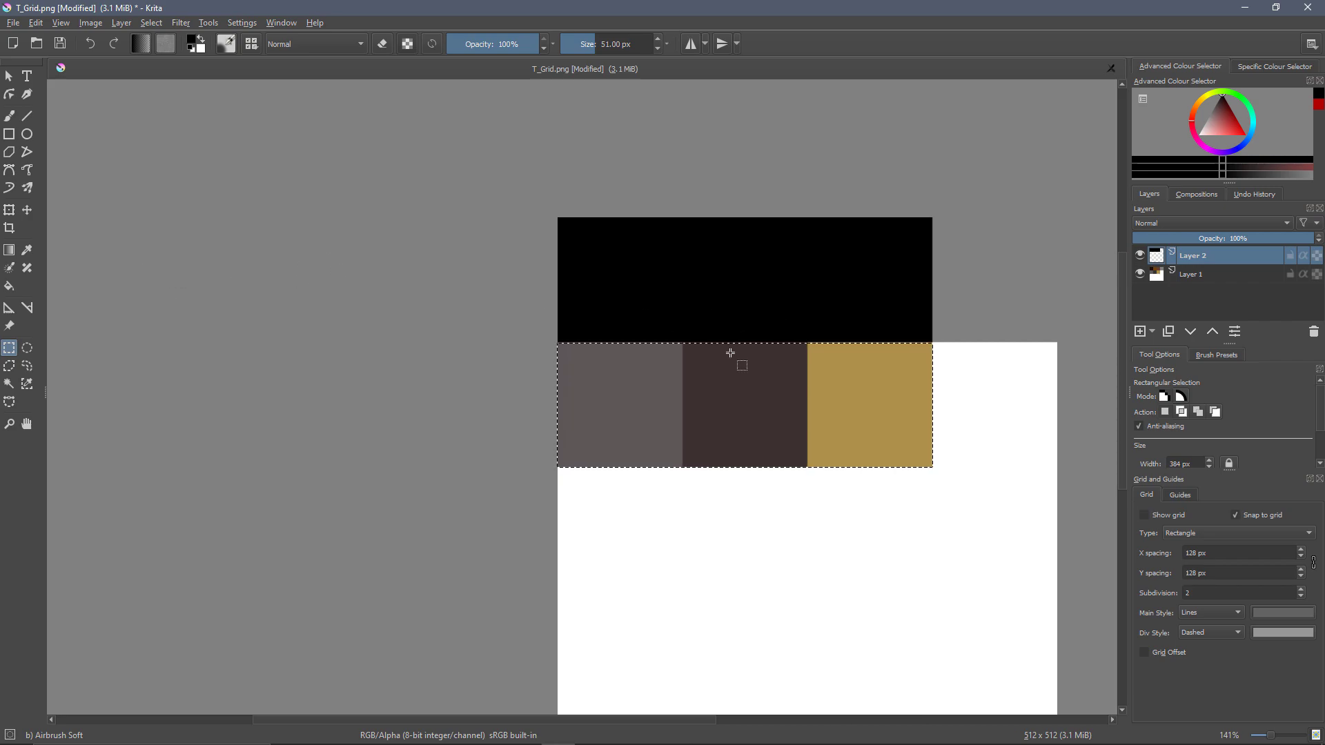
Fill the bottom metal row and the square right of the black row white, then deselect
left_click(10, 286)
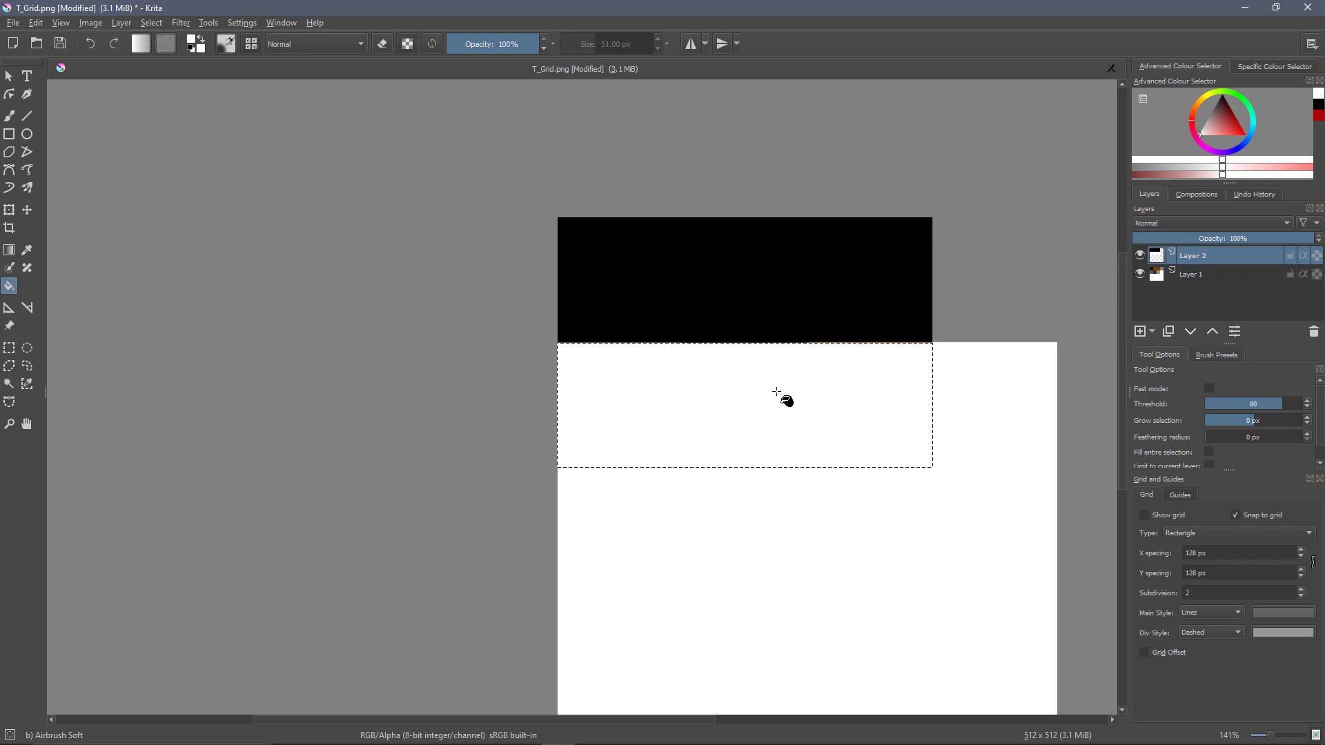
mouse_move(853, 338)
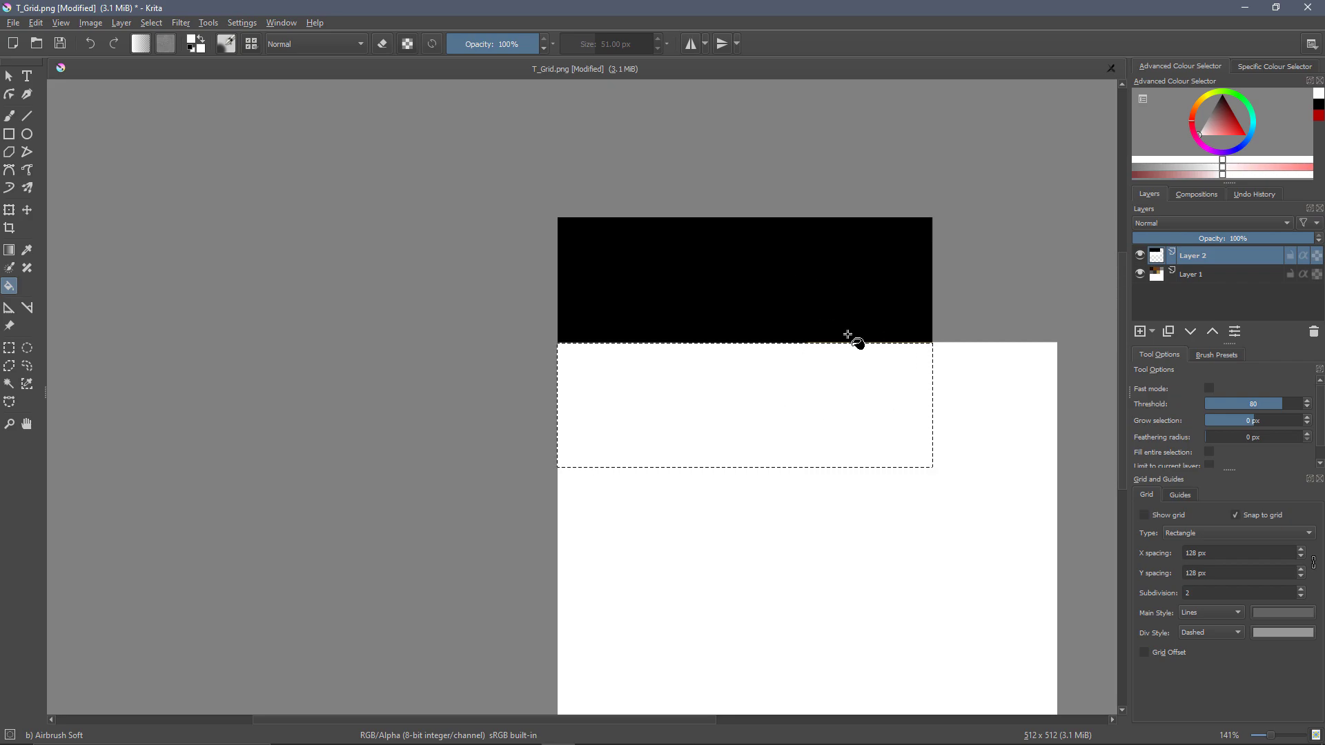
mouse_move(866, 379)
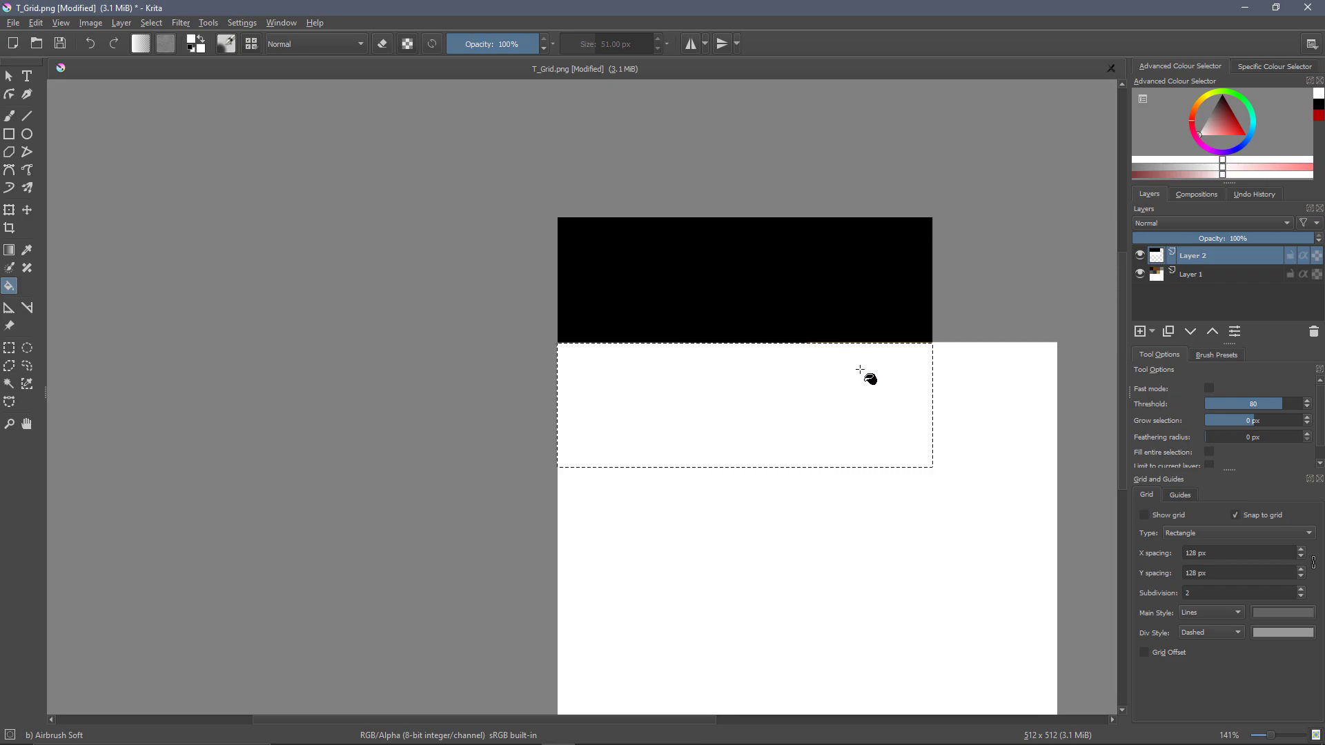
mouse_move(1090, 270)
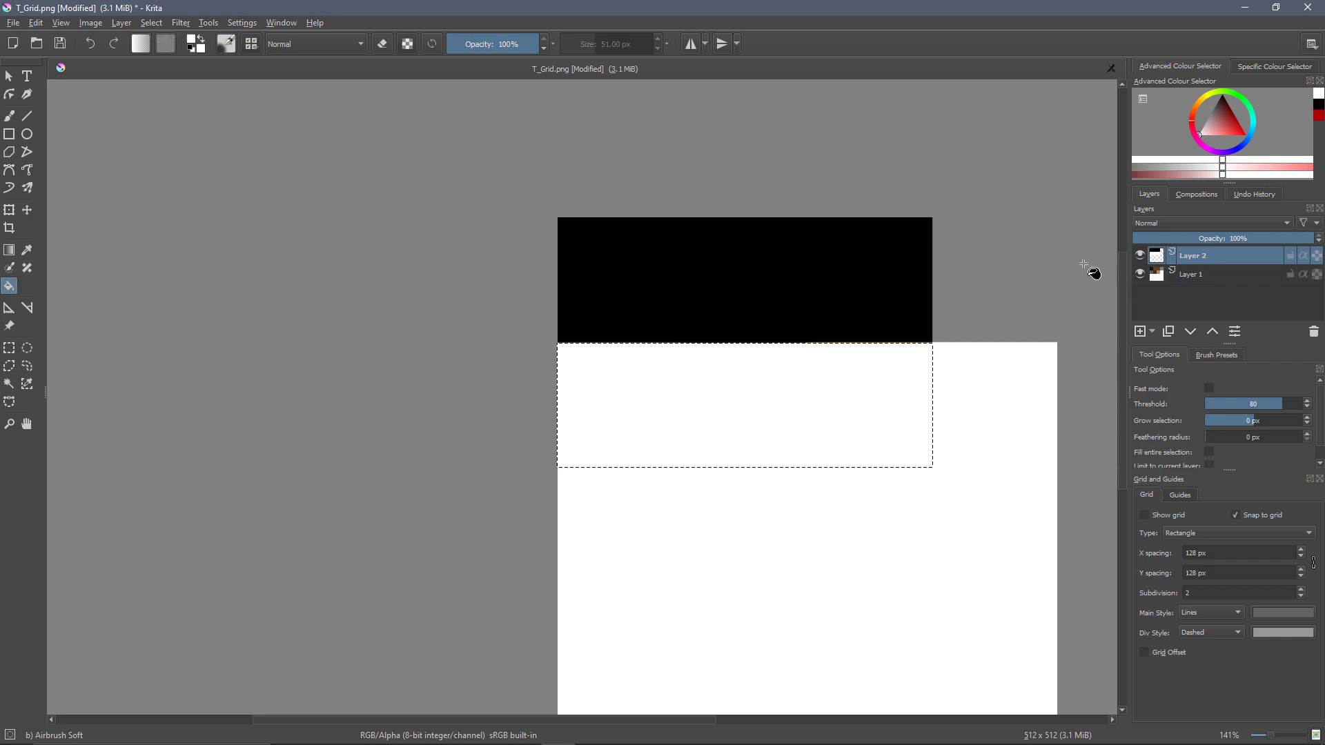
left_click(9, 346)
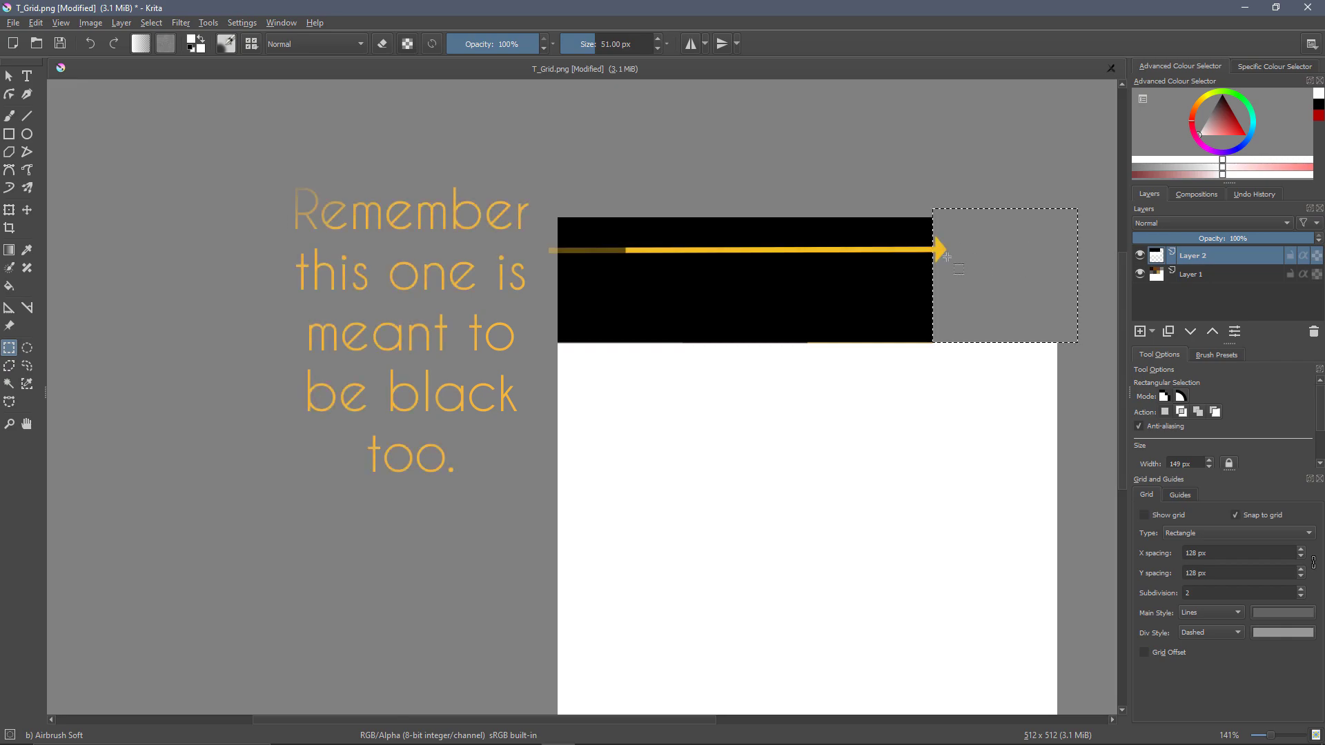
left_click(10, 267)
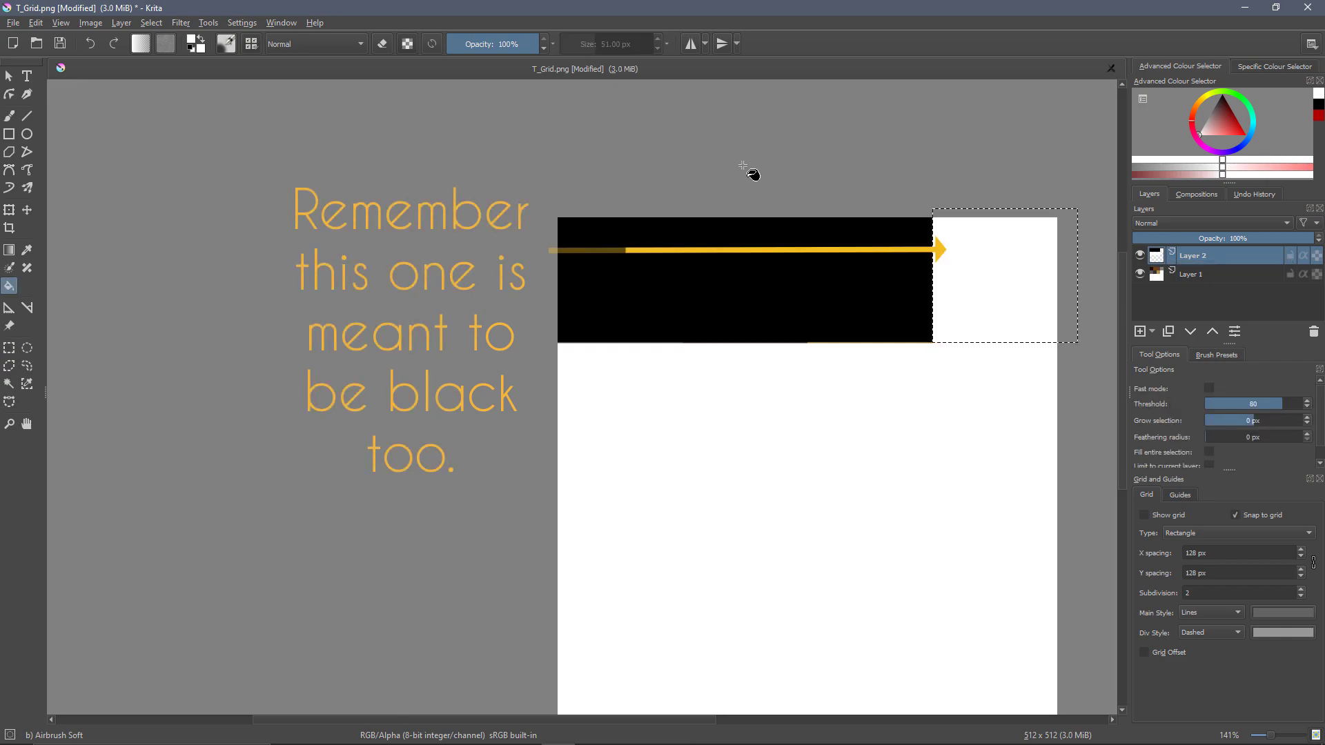
mouse_move(1192, 255)
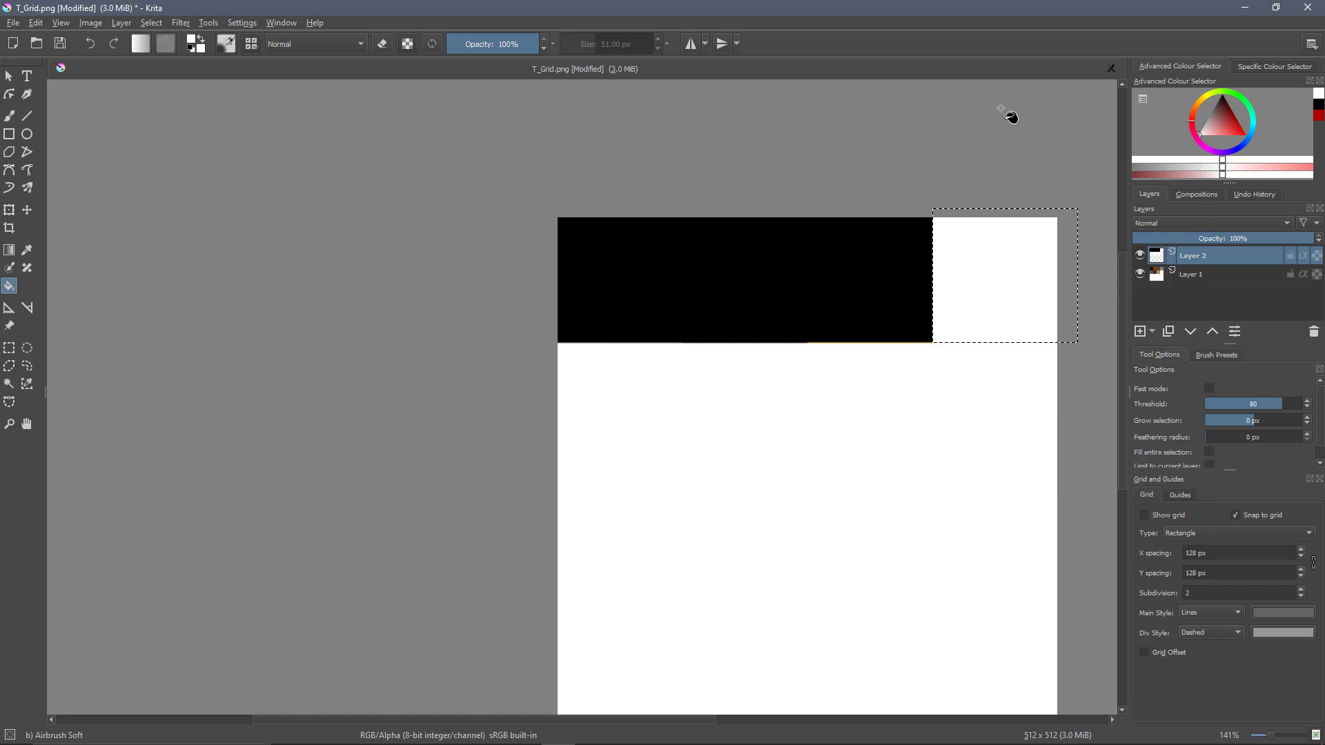
left_click(9, 348)
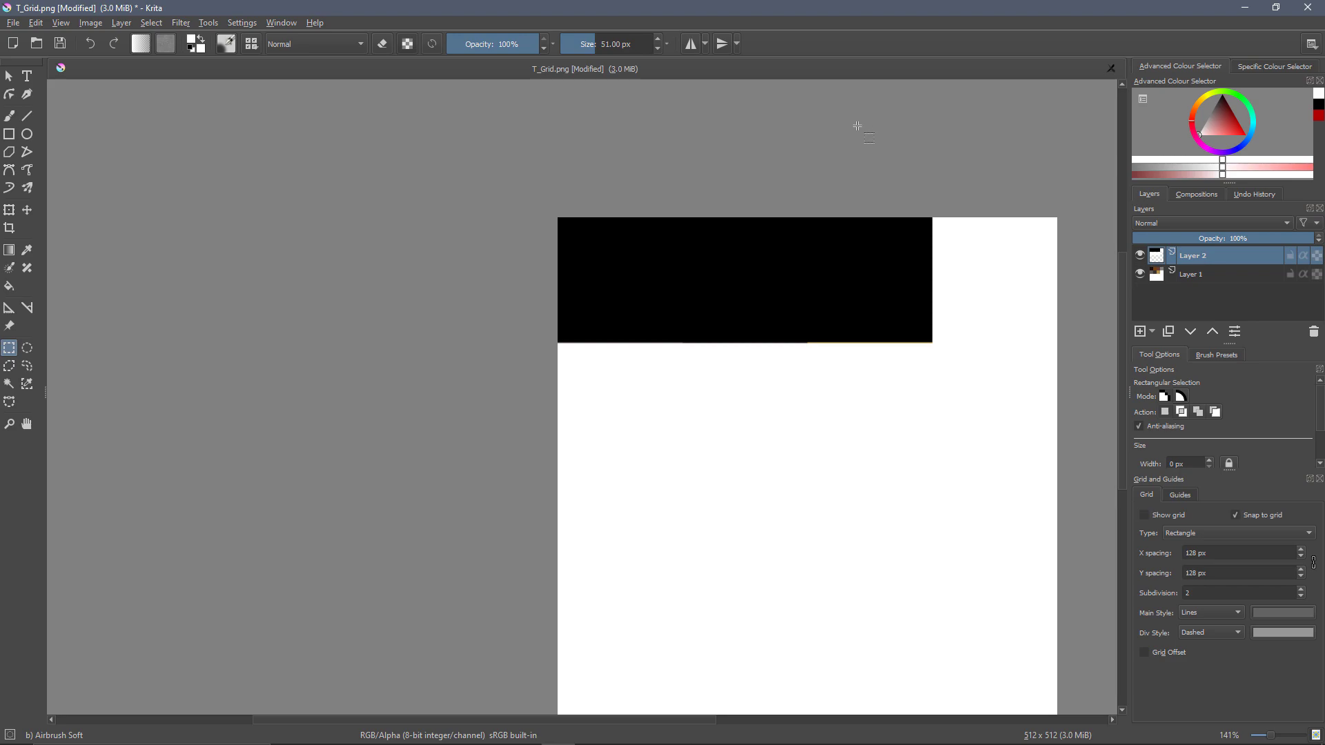
mouse_move(935, 379)
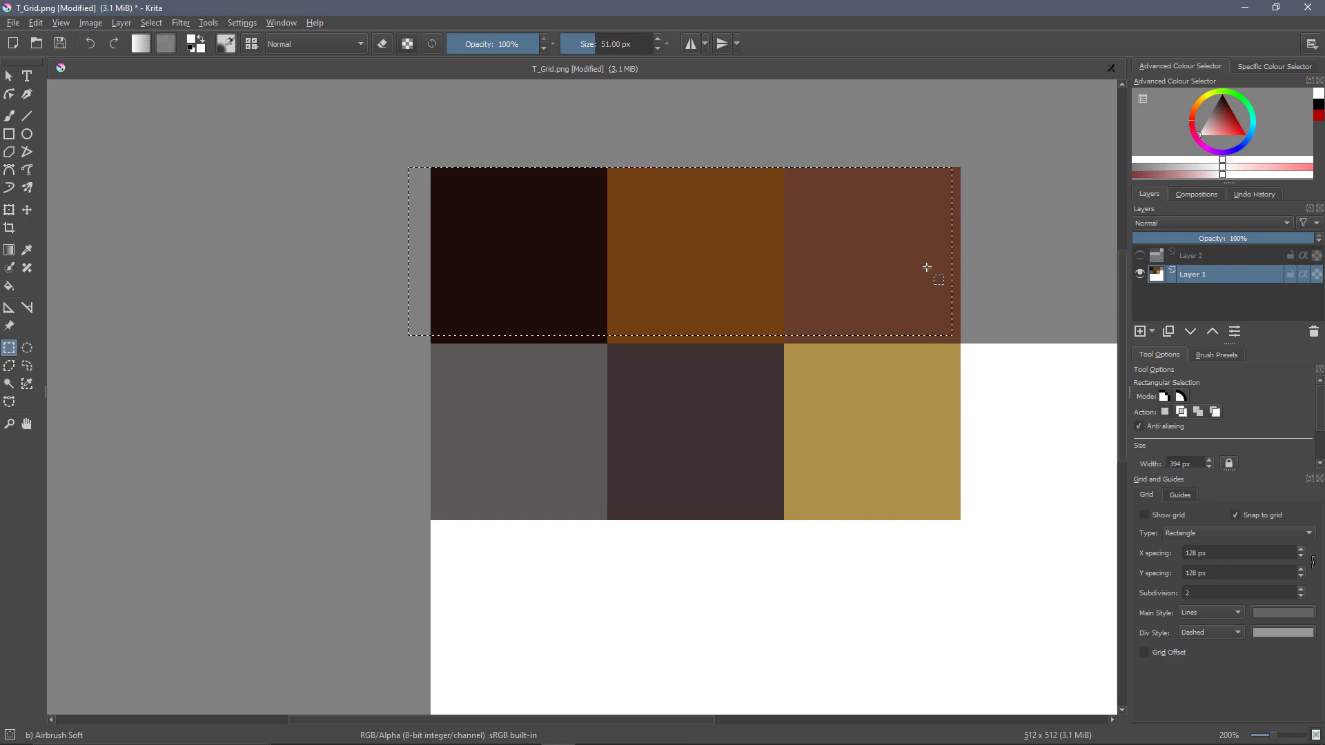
mouse_move(1082, 251)
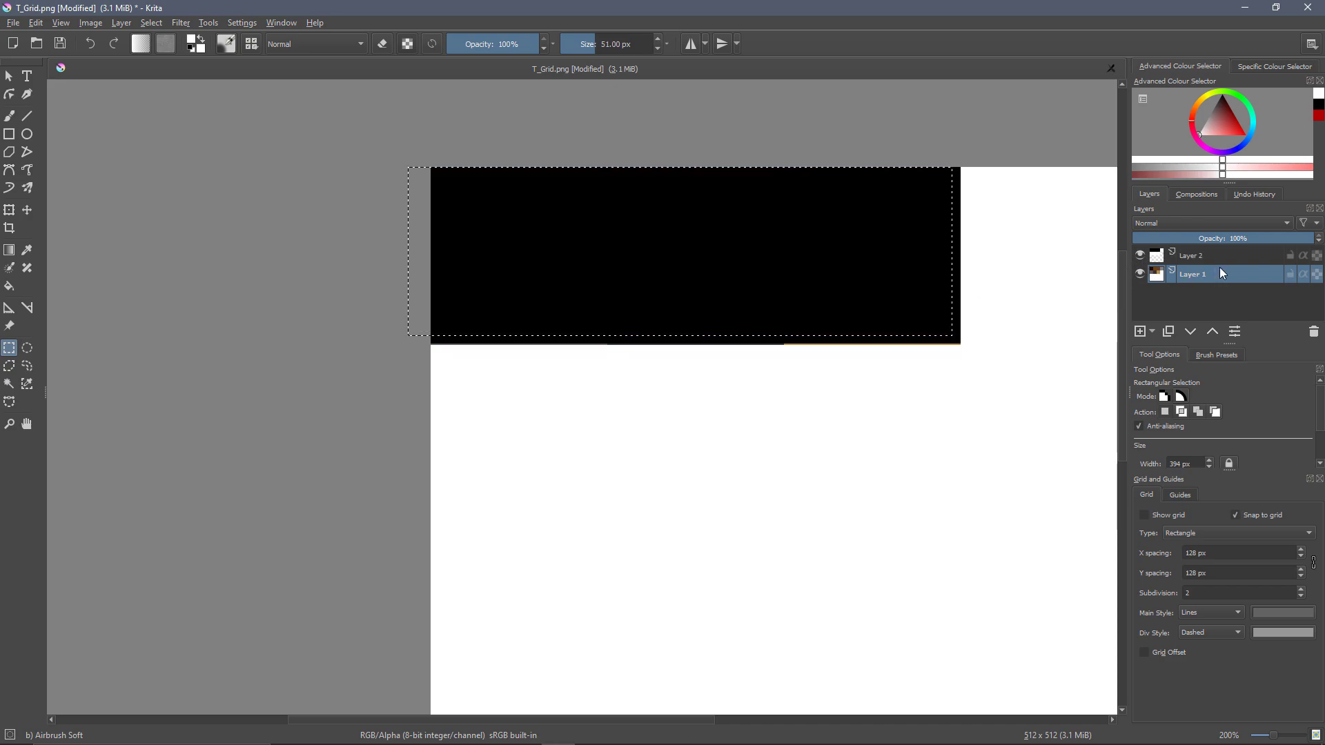
scroll("up", 3)
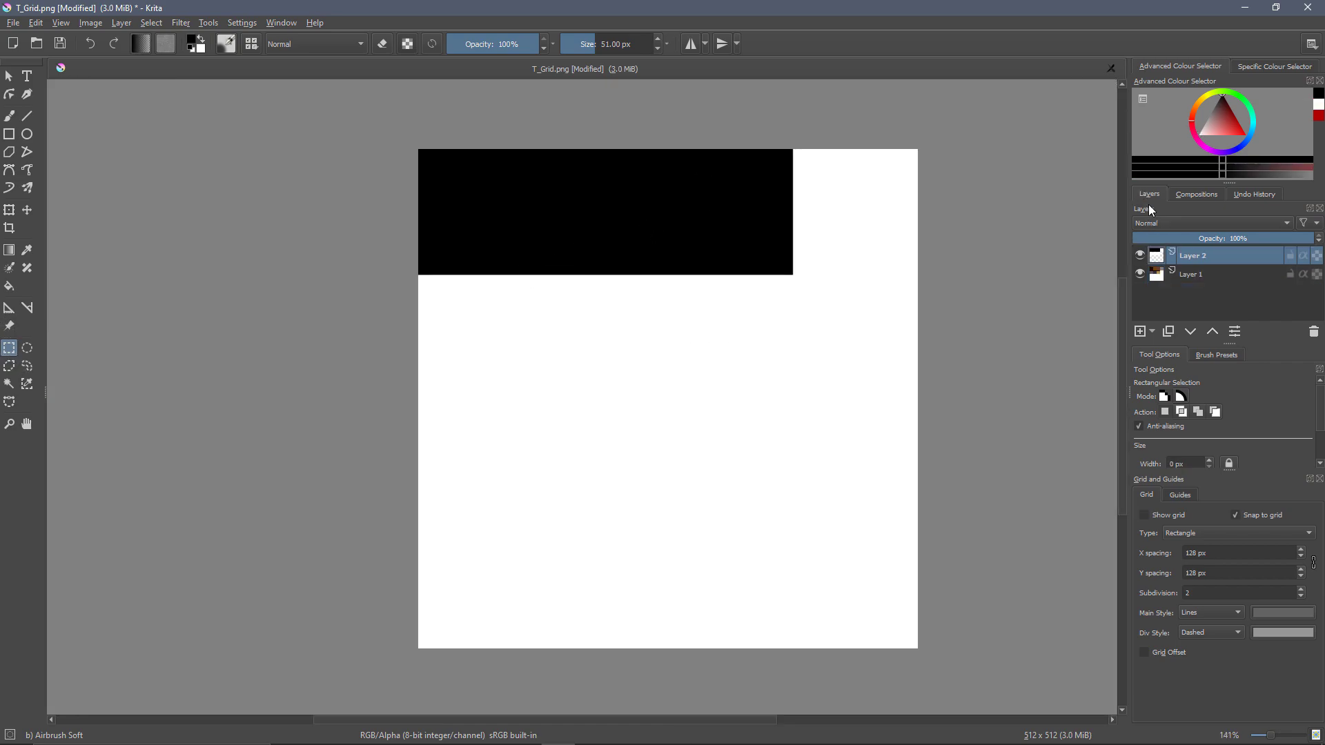
mouse_move(657, 259)
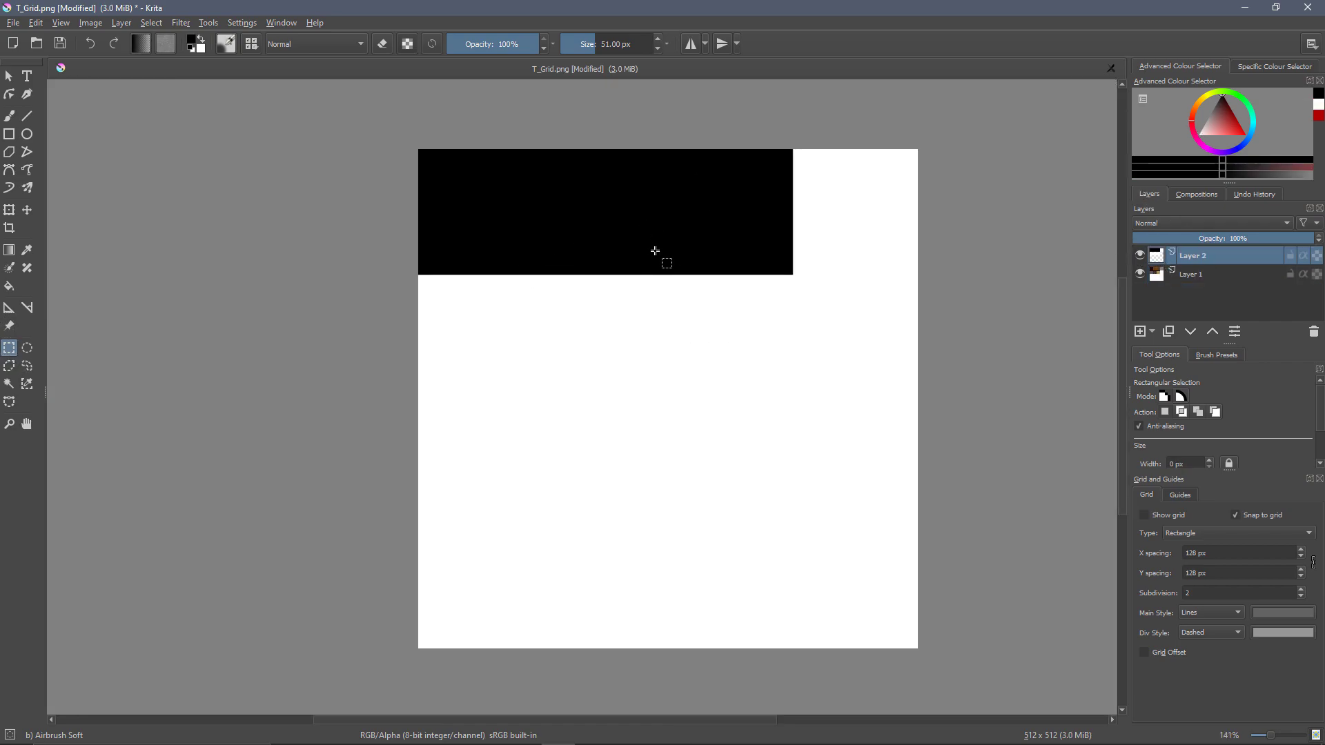
mouse_move(642, 225)
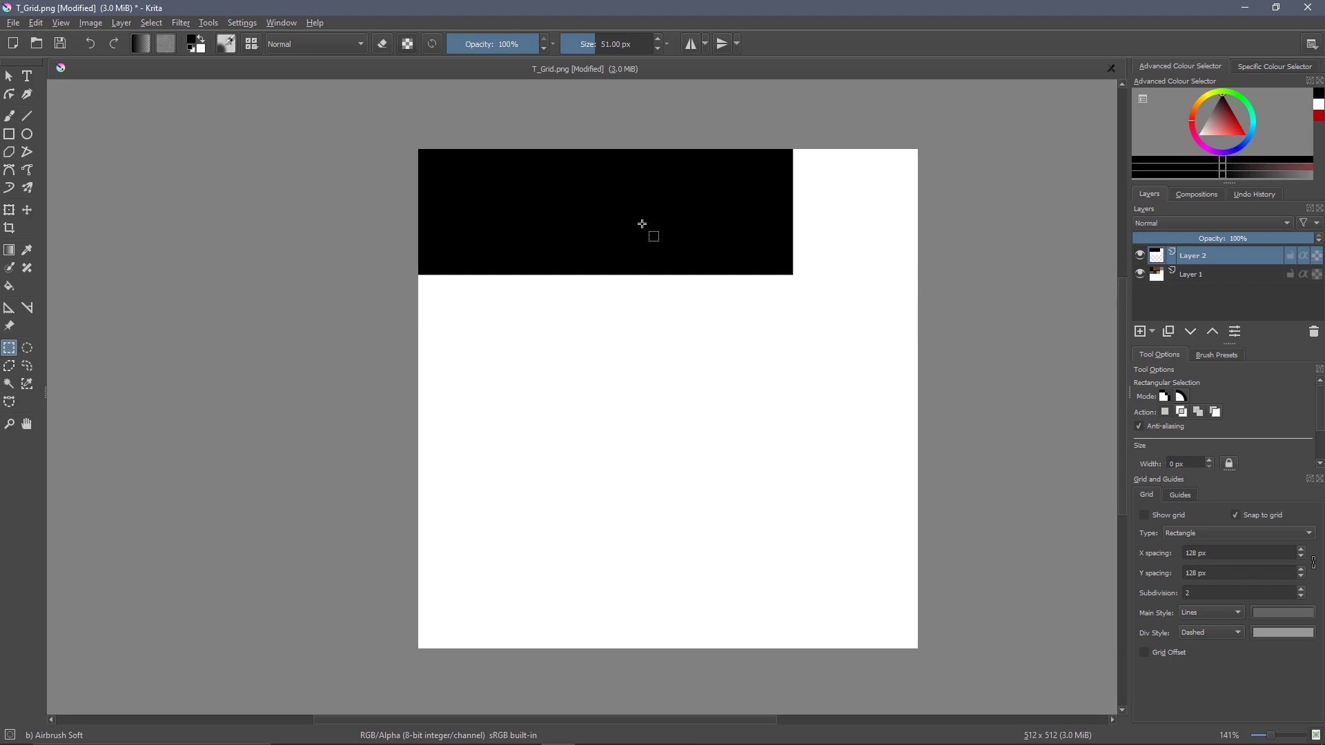
mouse_move(471, 465)
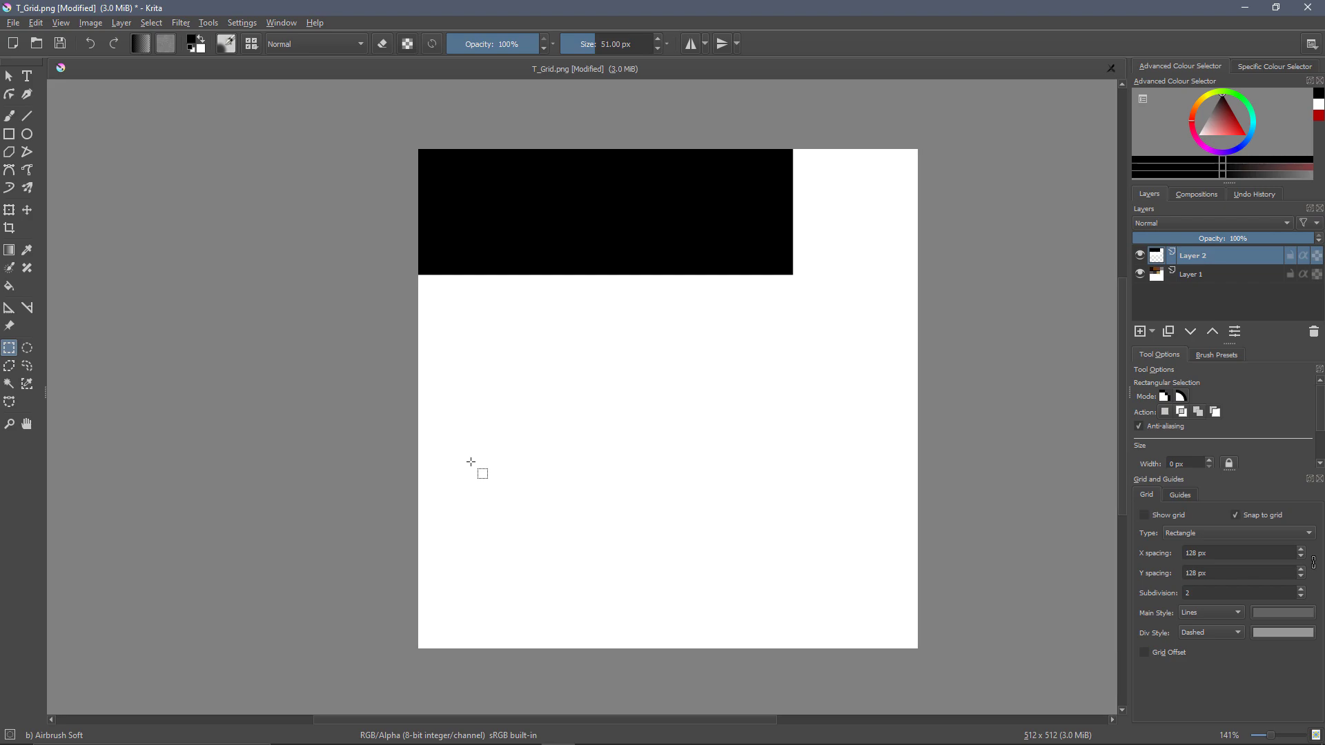
mouse_move(583, 221)
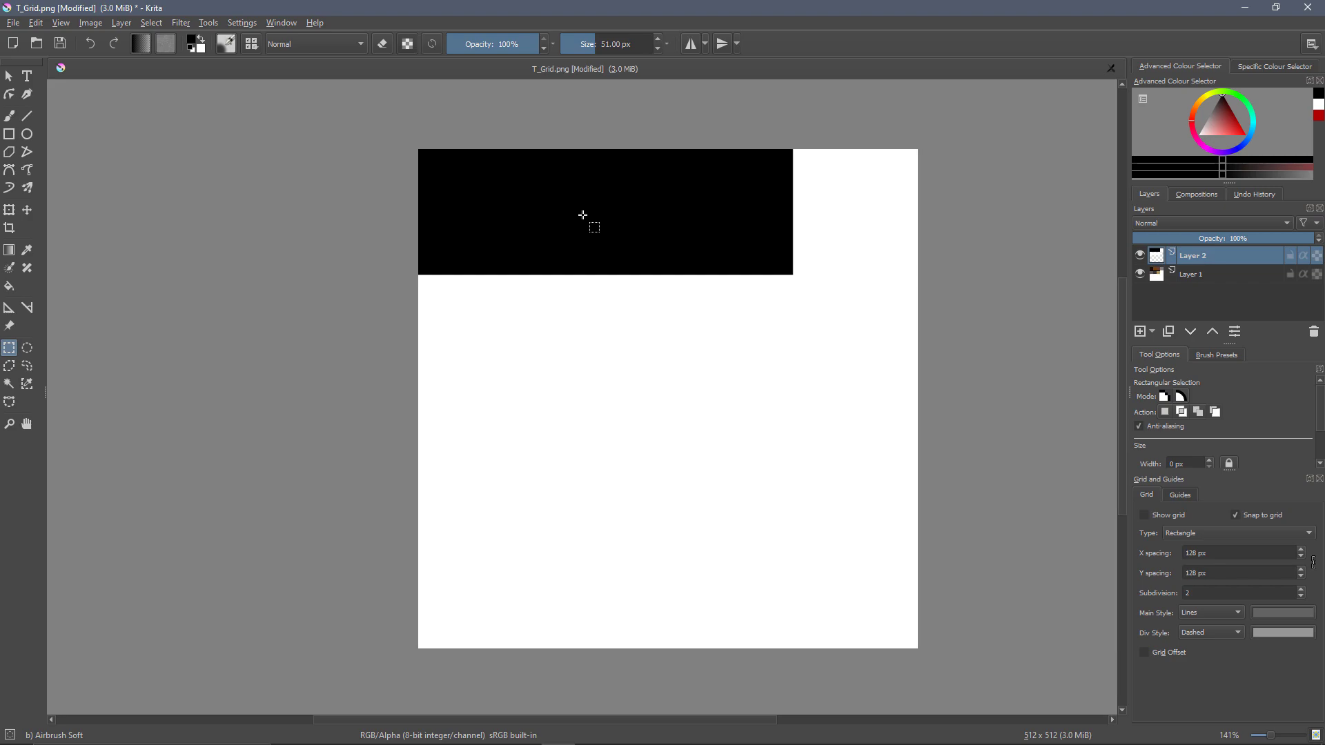
mouse_move(1099, 240)
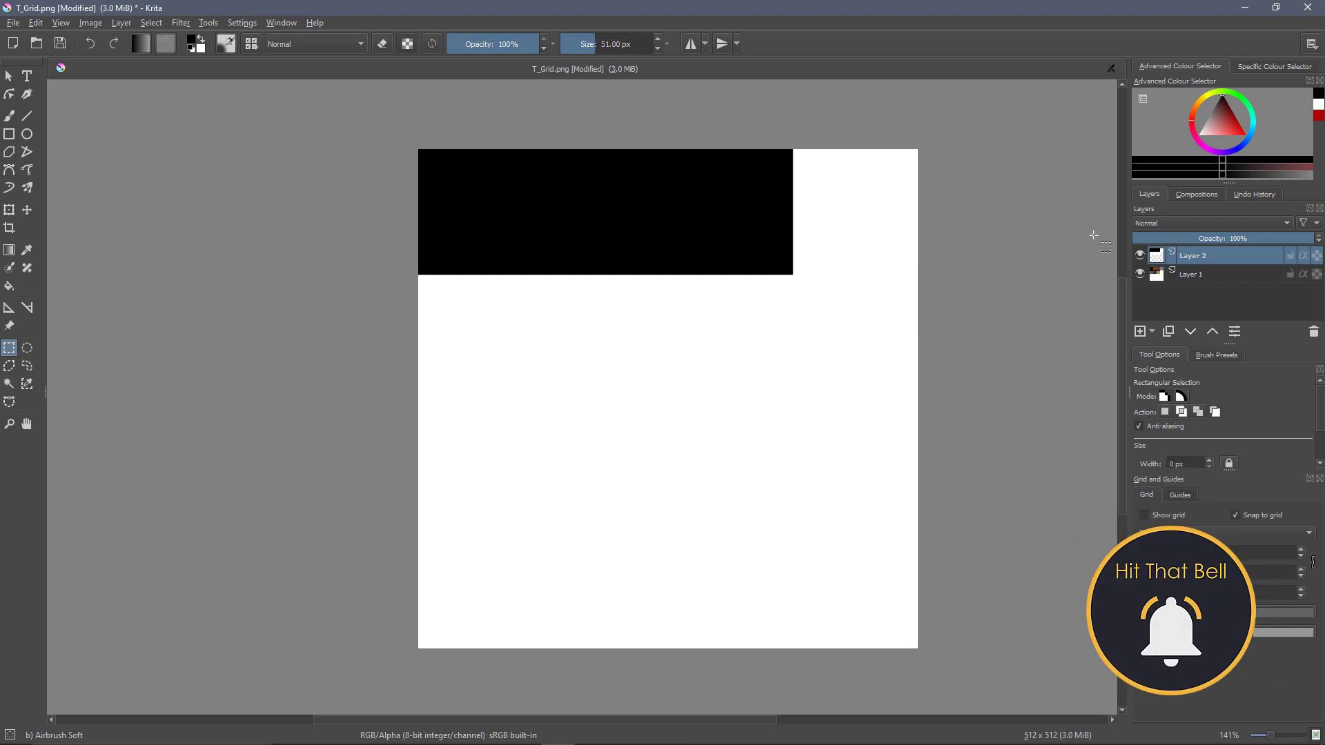
left_click(1145, 494)
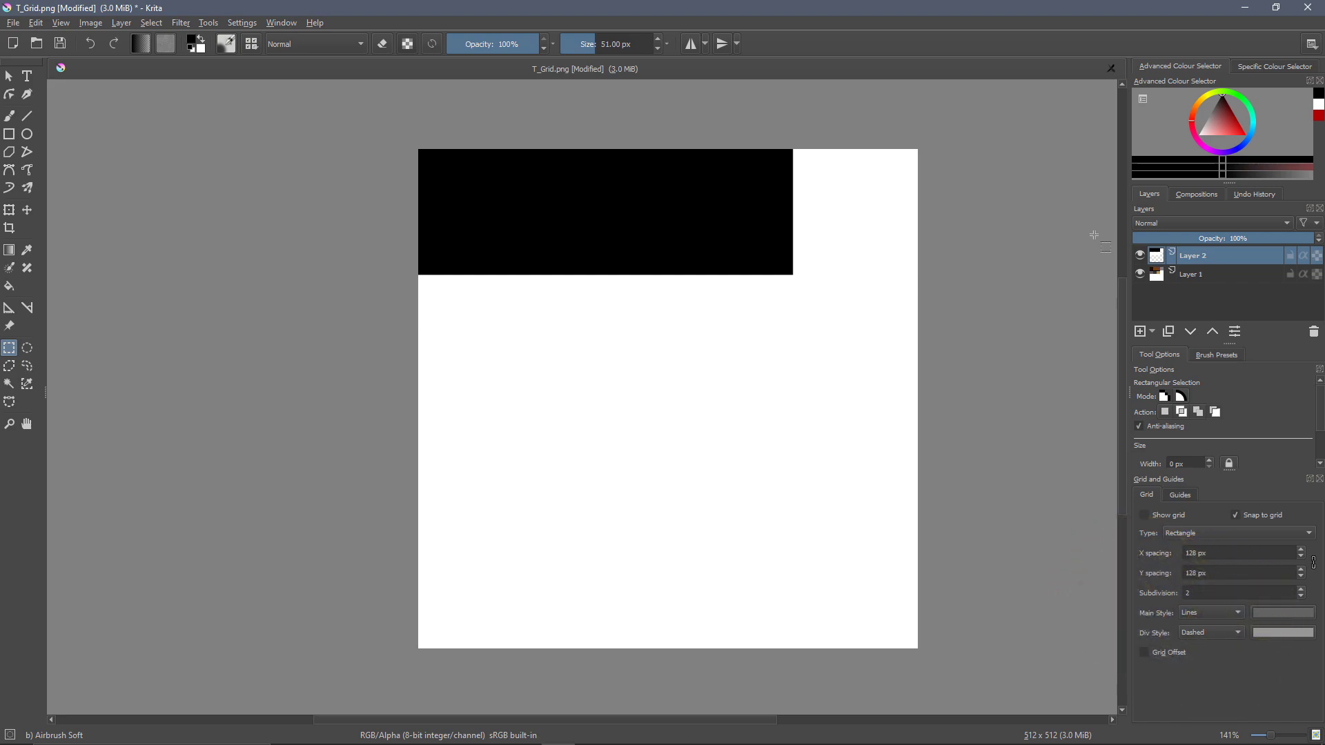